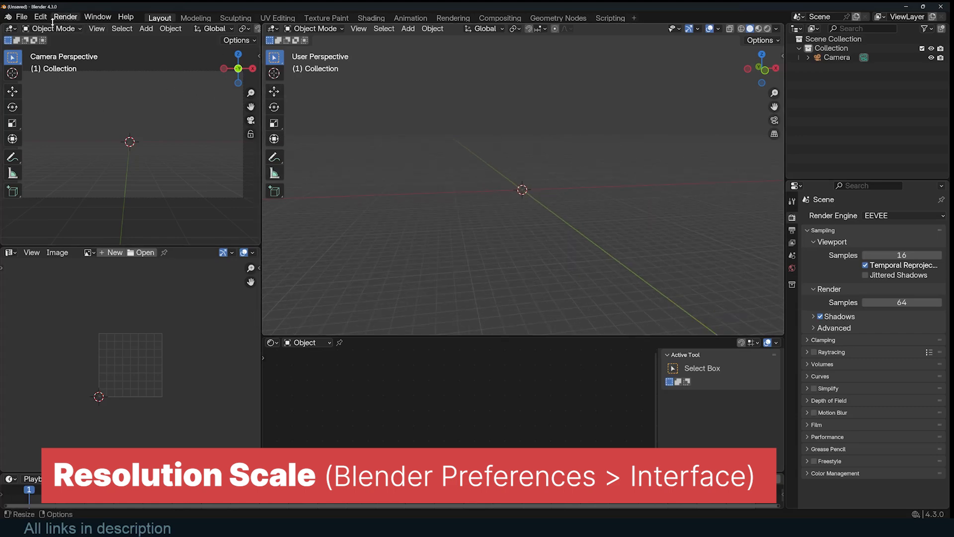
Add a Suzanne monkey mesh to the scene and briefly enter and leave Edit Mode.
left_click(40, 17)
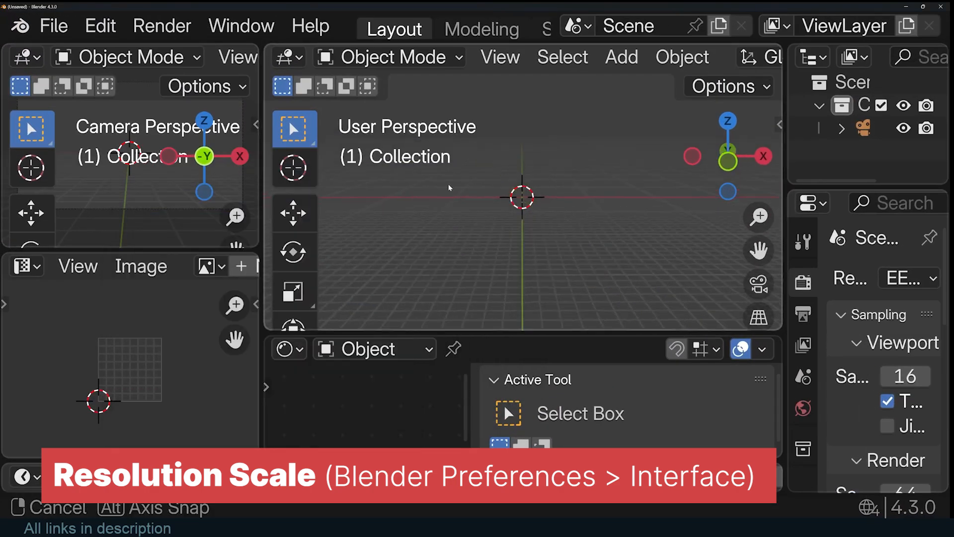
left_click(621, 56)
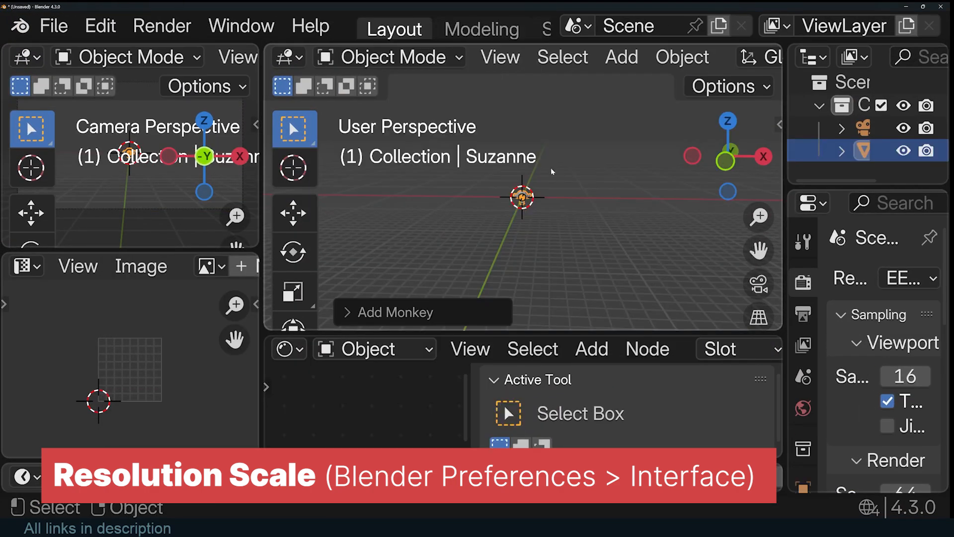
key("Tab")
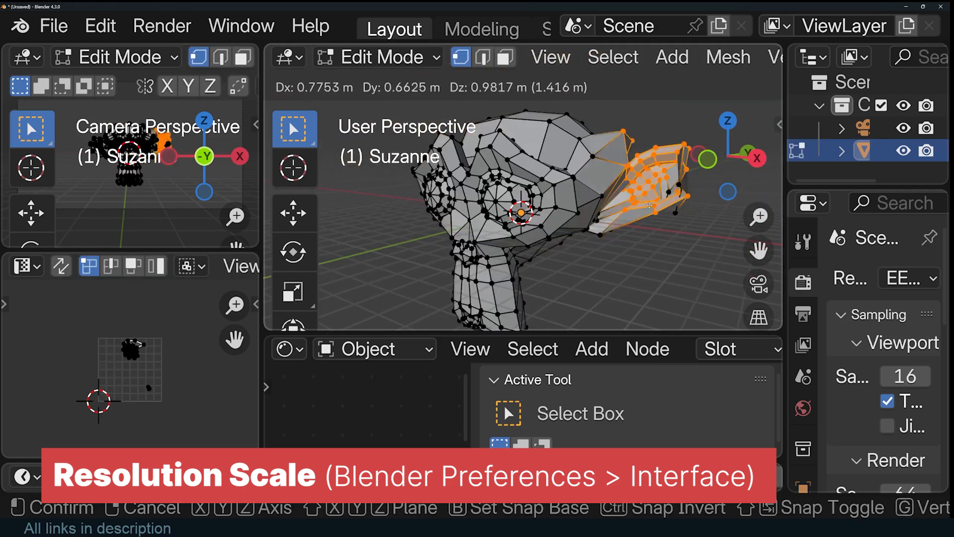
key("Tab")
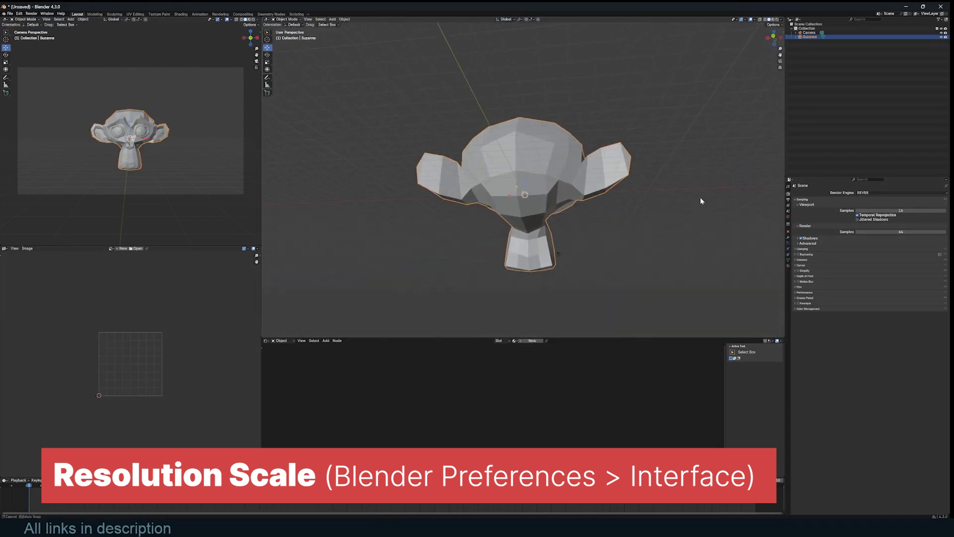
Bring up the Preferences window on the Interface settings.
left_click(20, 13)
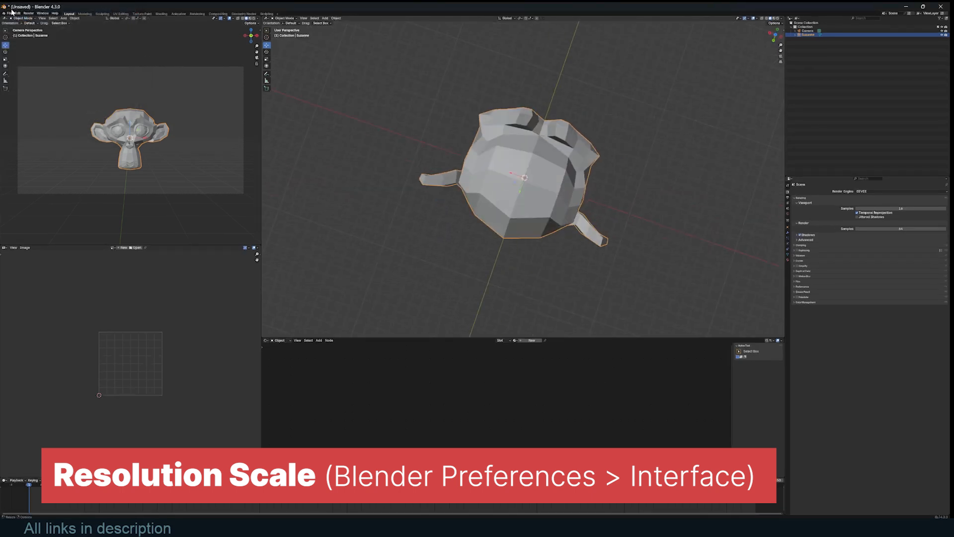
left_click(15, 13)
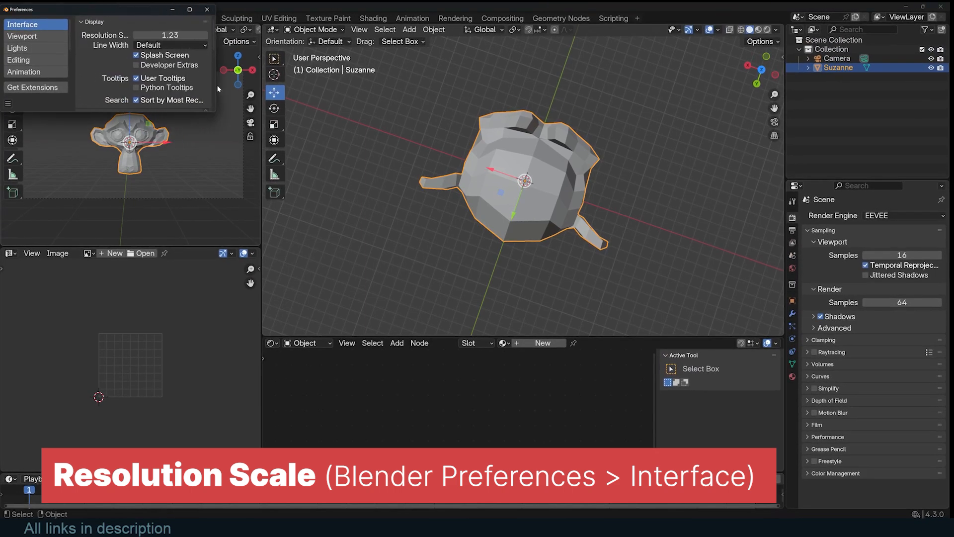
Raise the interface Resolution Scale to 1.60 and close Preferences.
left_click_drag(161, 35, 177, 35)
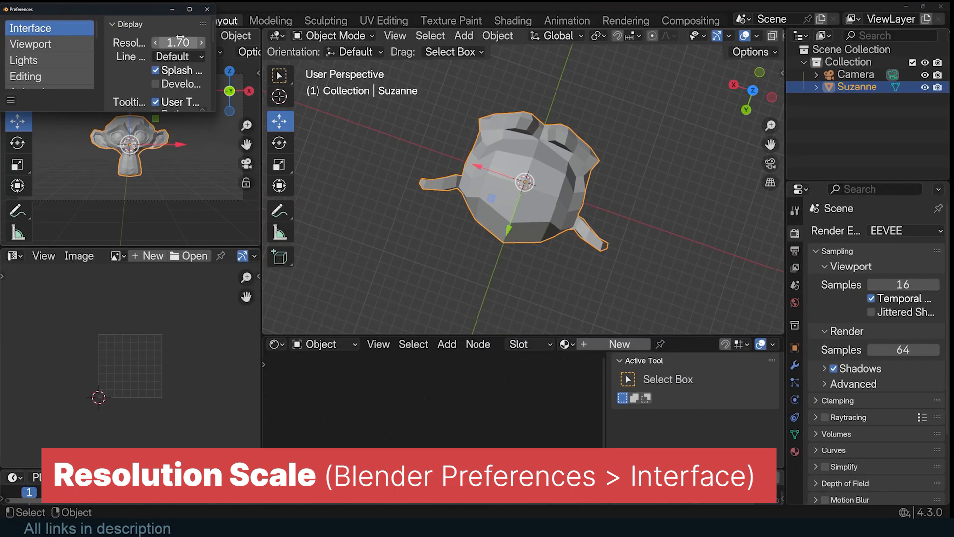
left_click(160, 43)
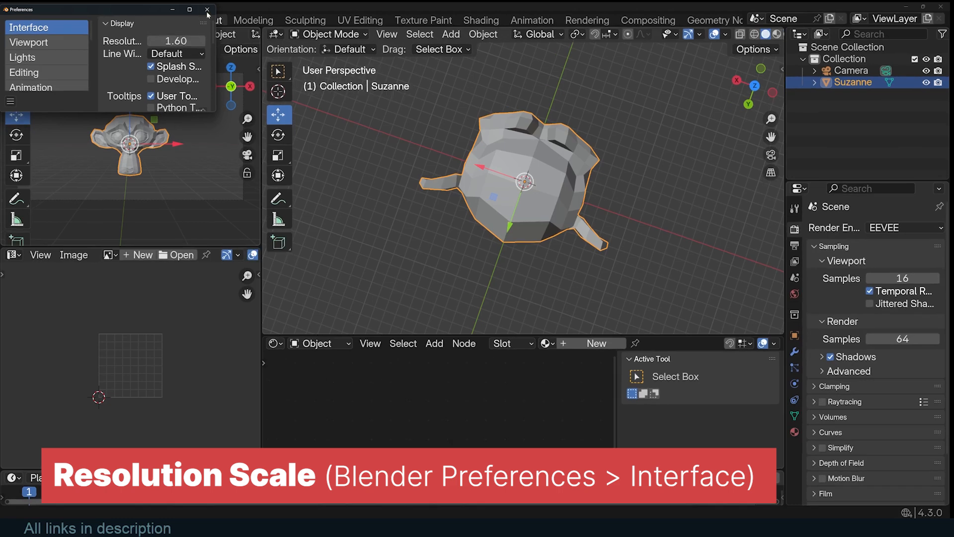
left_click(207, 9)
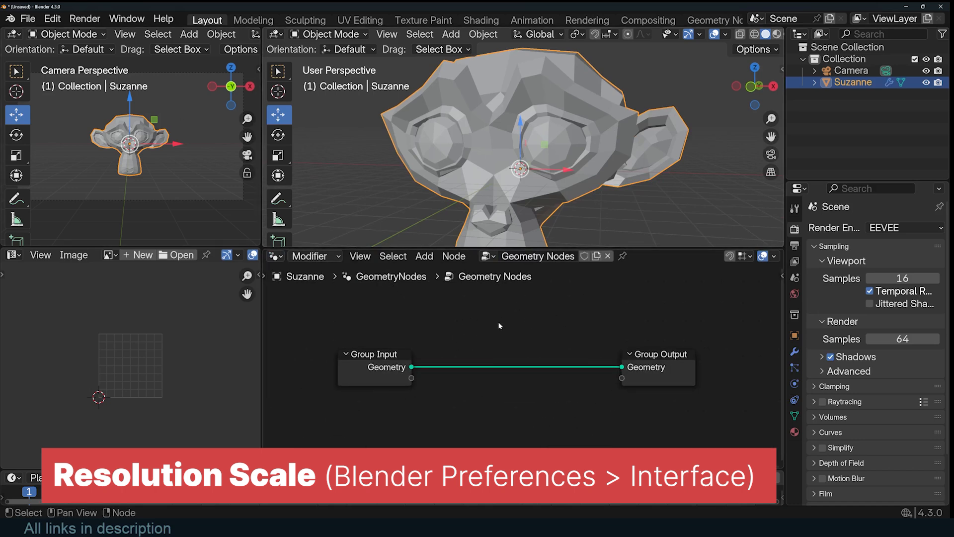
Add an Edges to Face Groups node via search 'group', then set Resolution Scale to 2.79.
left_click(424, 255)
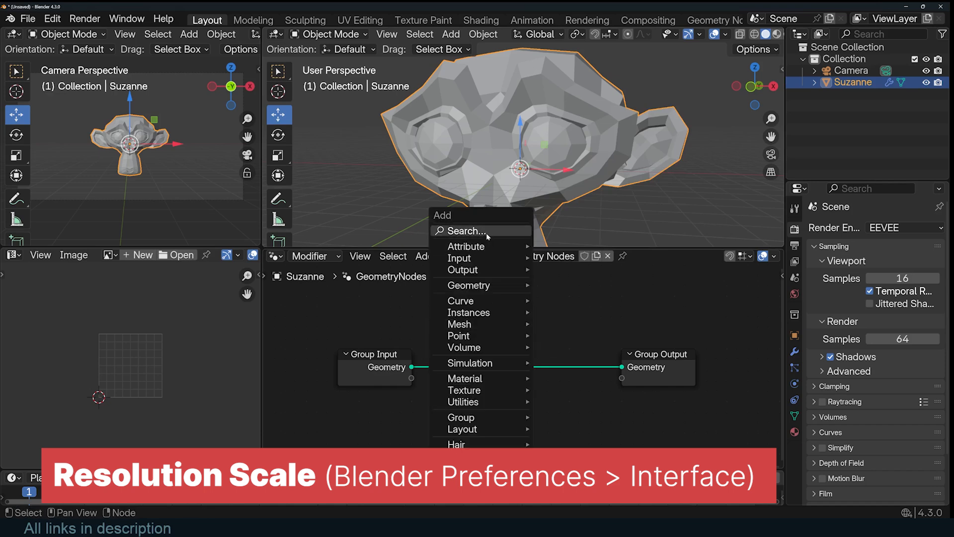
type("group")
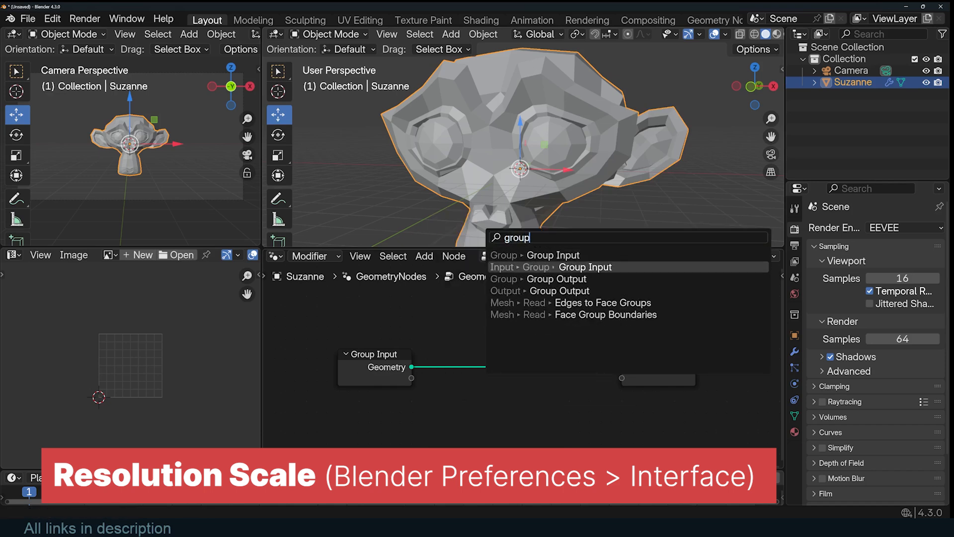
mouse_move(602, 302)
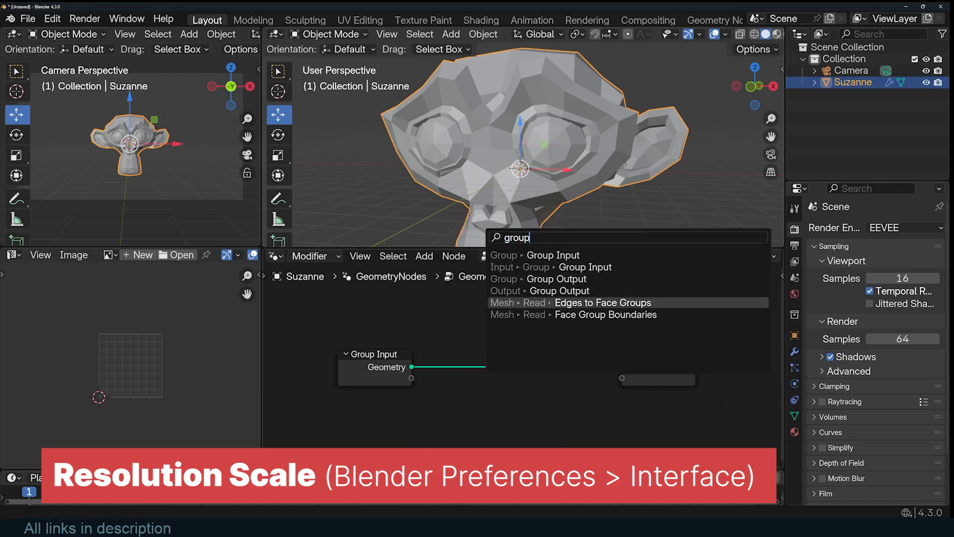
left_click(603, 303)
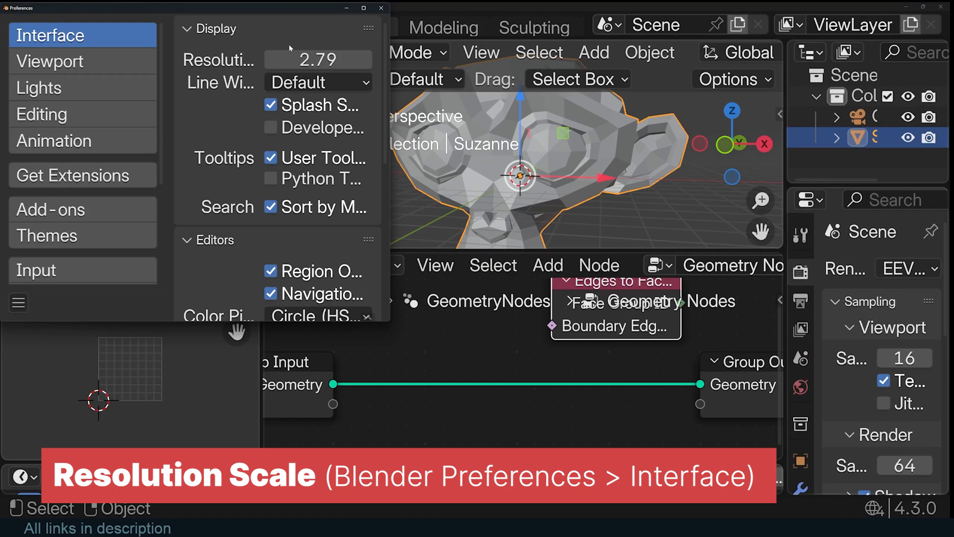
left_click(380, 8)
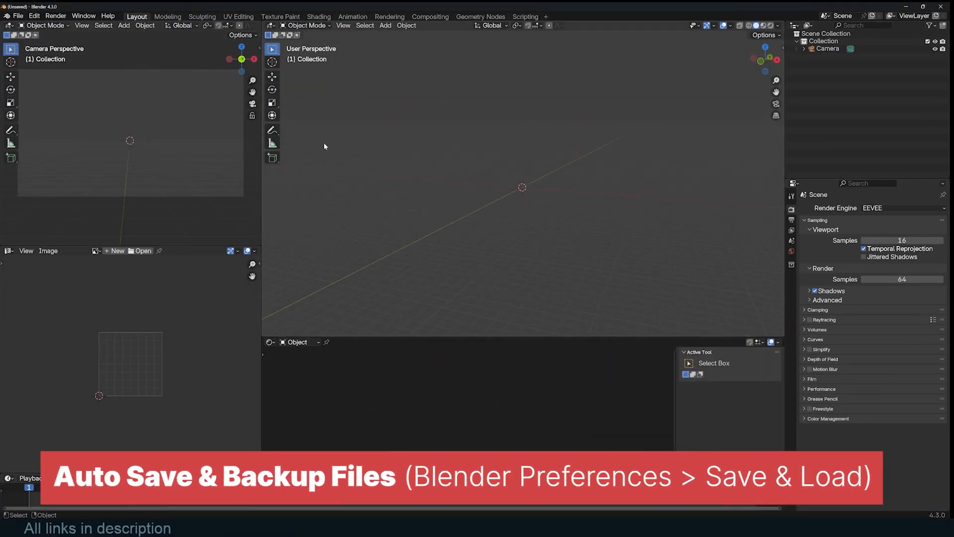
Recover an auto-saved .blend from the Temp folder via File > Recover > Auto Save.
left_click(18, 15)
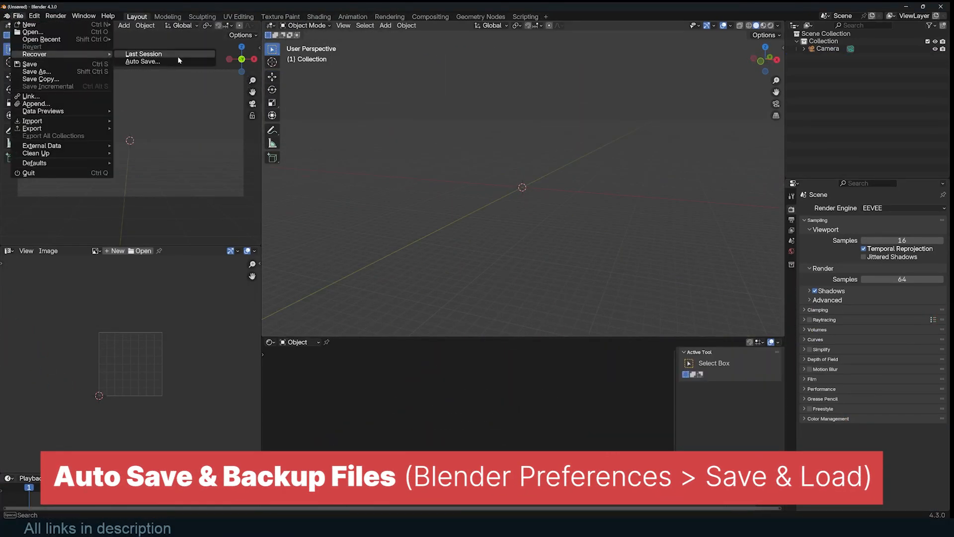
left_click(142, 62)
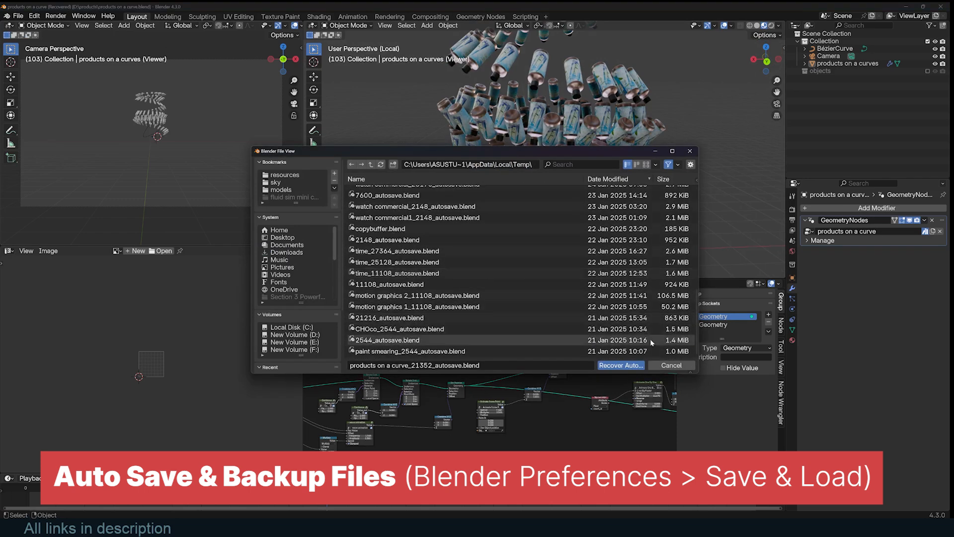
left_click(619, 365)
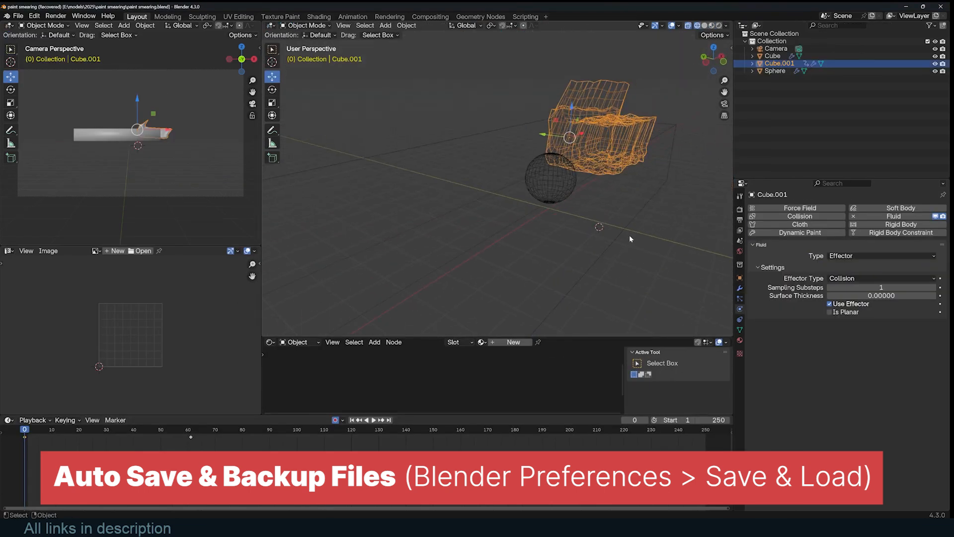
Repeat the auto-save recovery to load the circular model scene.
left_click(18, 15)
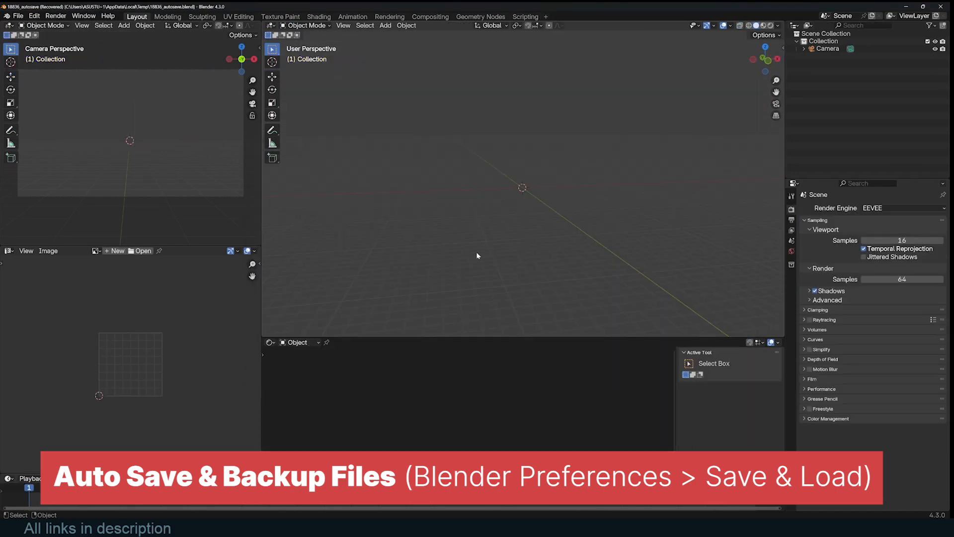
left_click(18, 15)
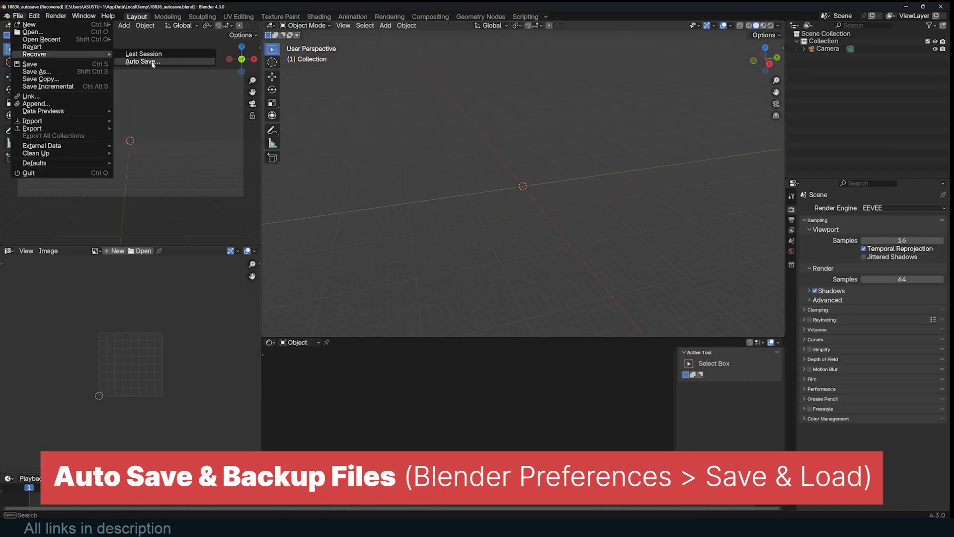
left_click(141, 62)
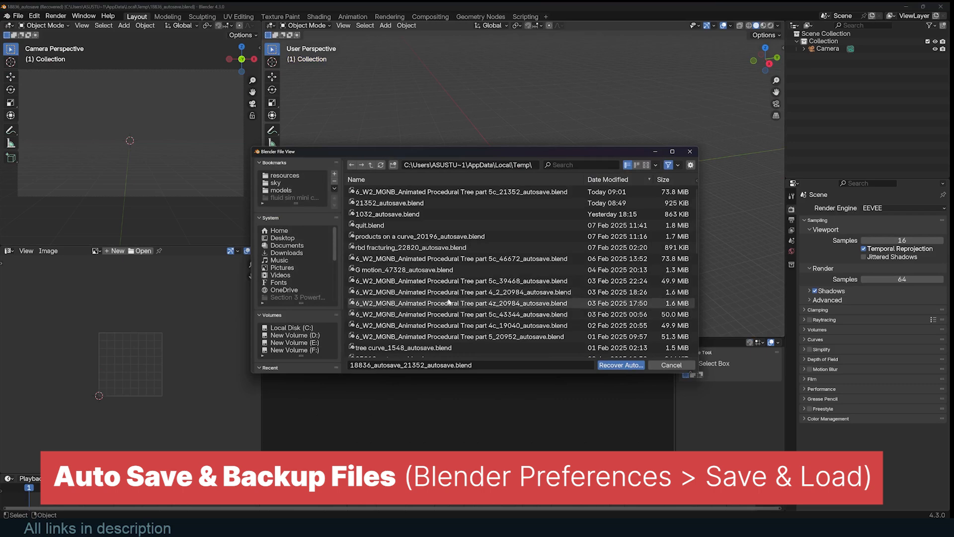
left_click(620, 365)
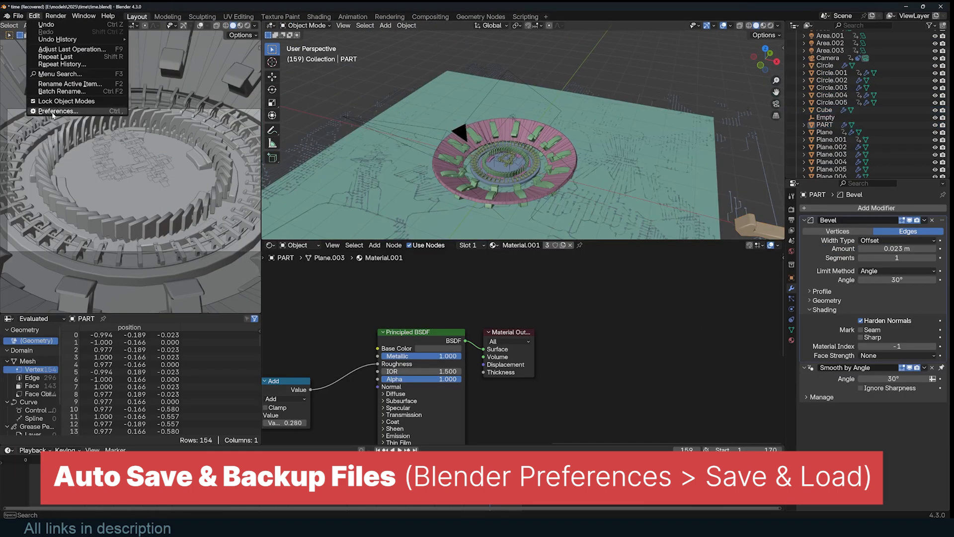
Set the Auto-Save Timer to 2 minutes and switch viewport shading to Rendered.
left_click(58, 111)
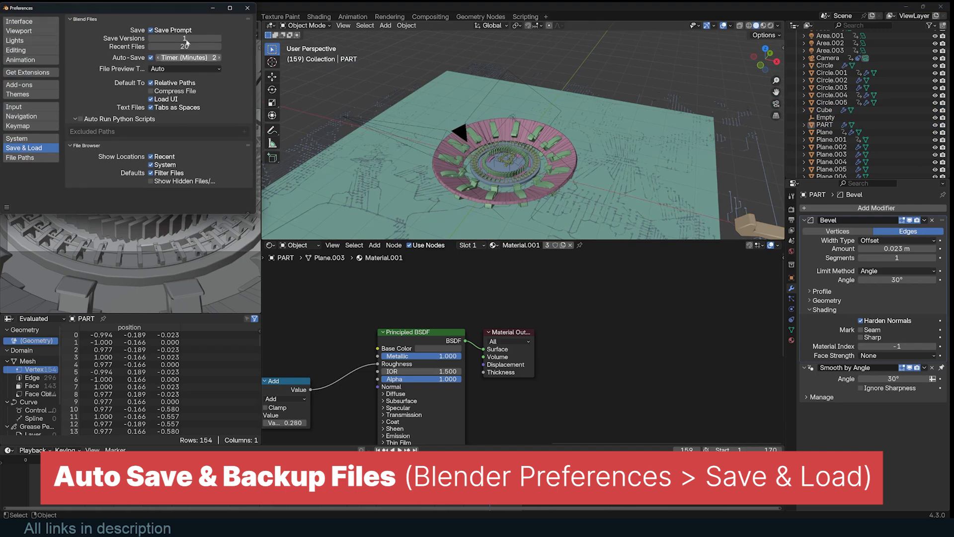
left_click(183, 57)
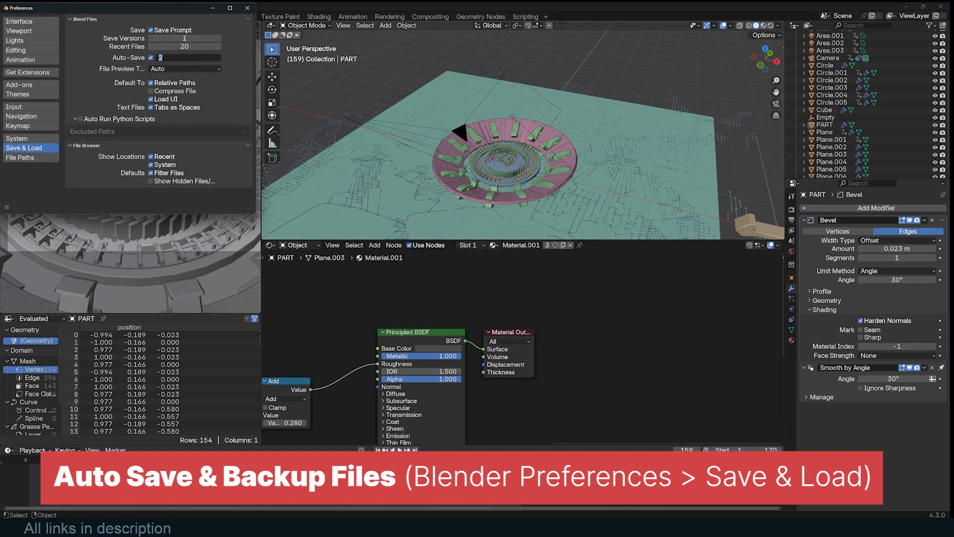
left_click(182, 57)
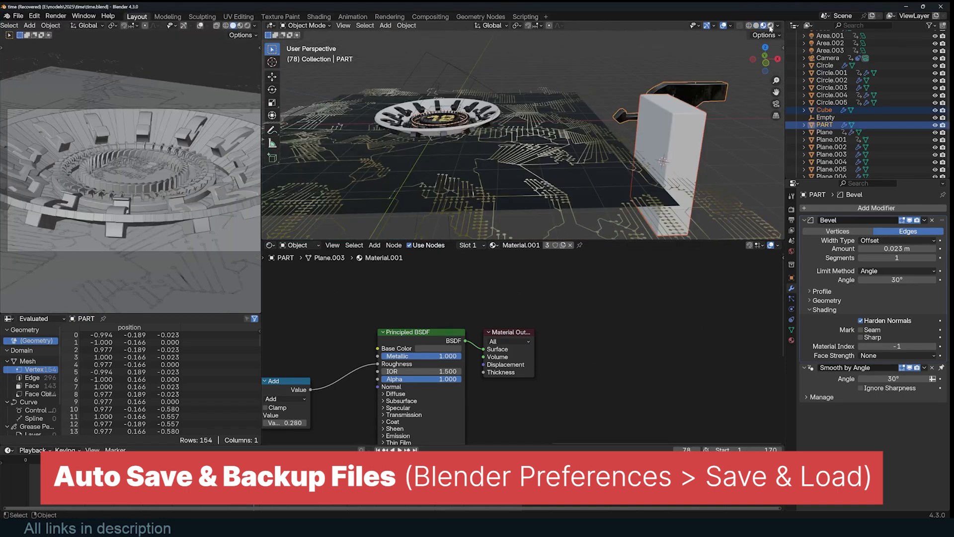
left_click(771, 25)
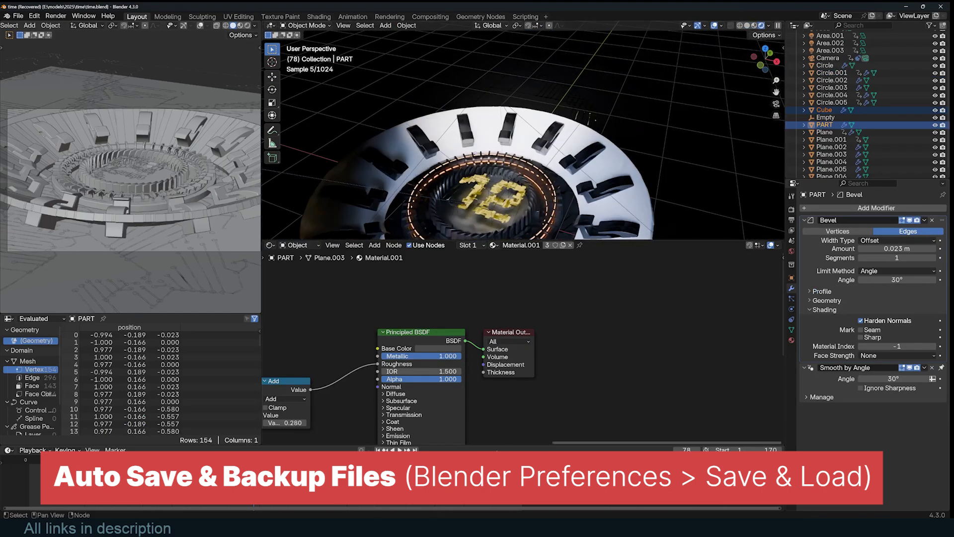
left_click(18, 15)
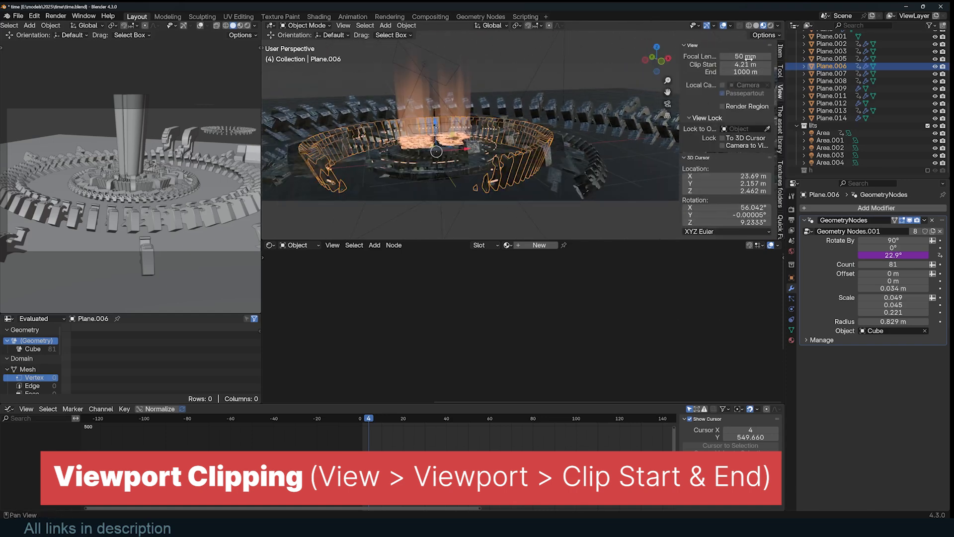
Raise the viewport Clip Start to 4.21 m, leaving Clip End at 1000 m.
left_click(829, 72)
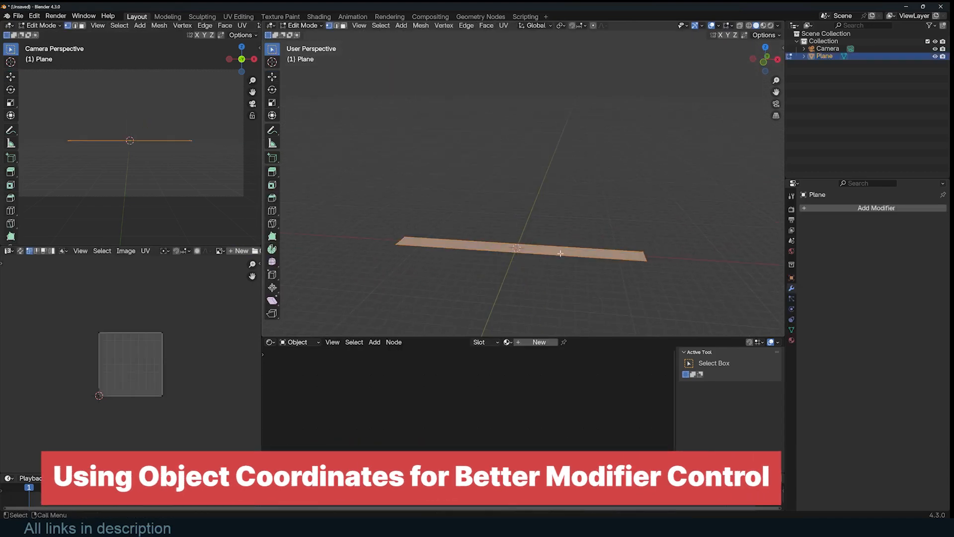
Leave Edit Mode and give the plane a Solidify modifier.
key("Tab")
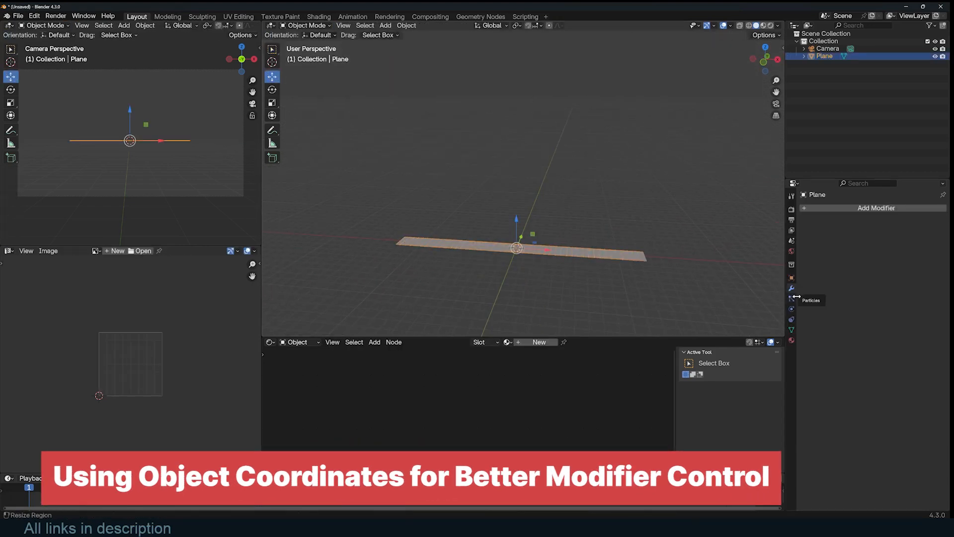
left_click(877, 208)
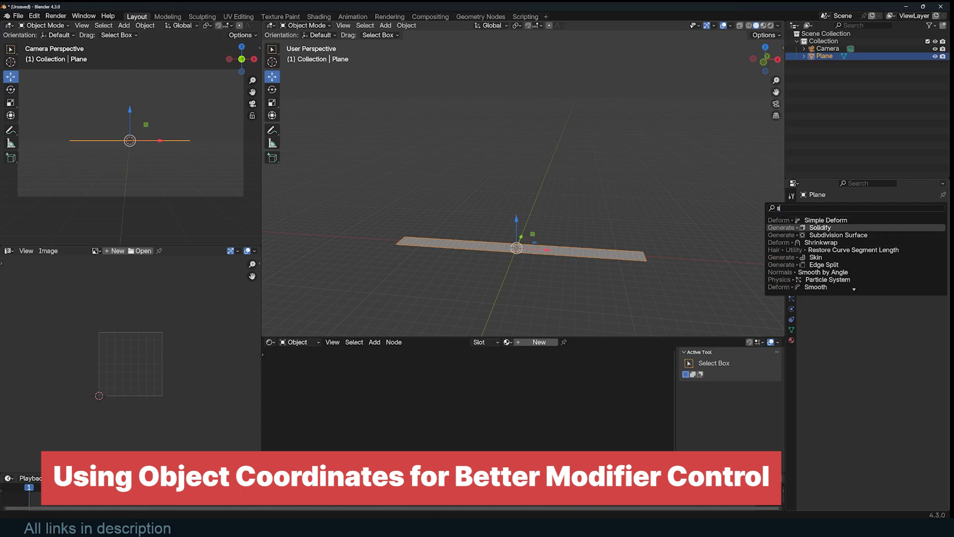
left_click(820, 227)
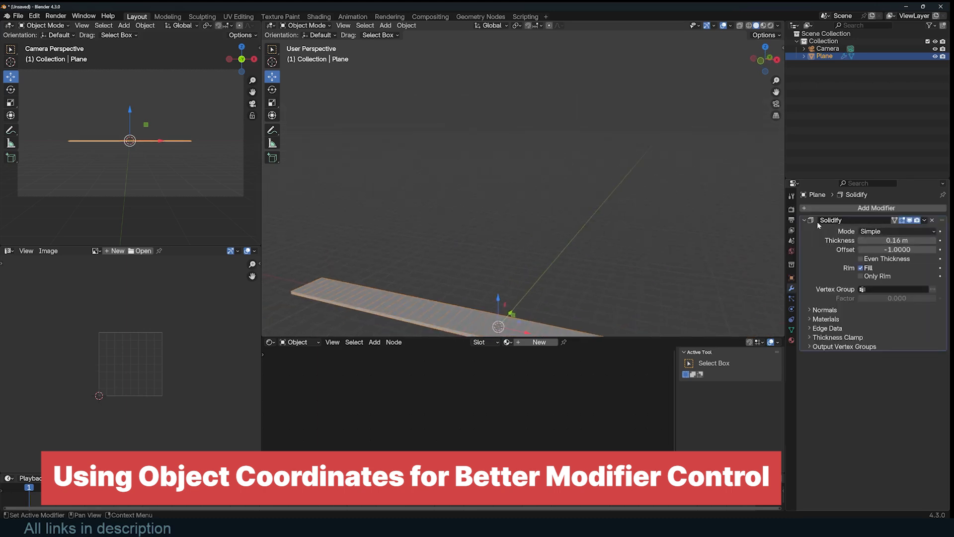
Add a Simple Deform modifier and switch it from Twist to Bend.
left_click(876, 208)
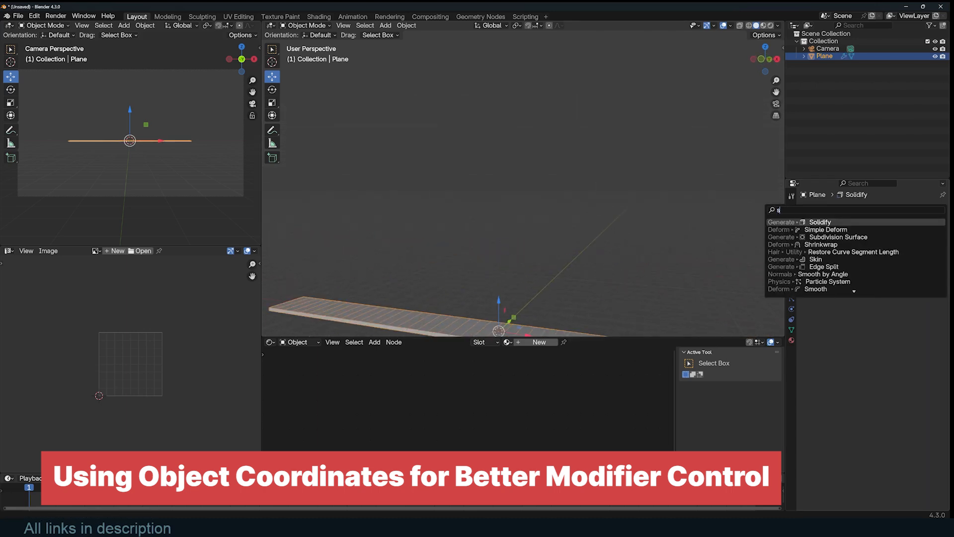
left_click(826, 229)
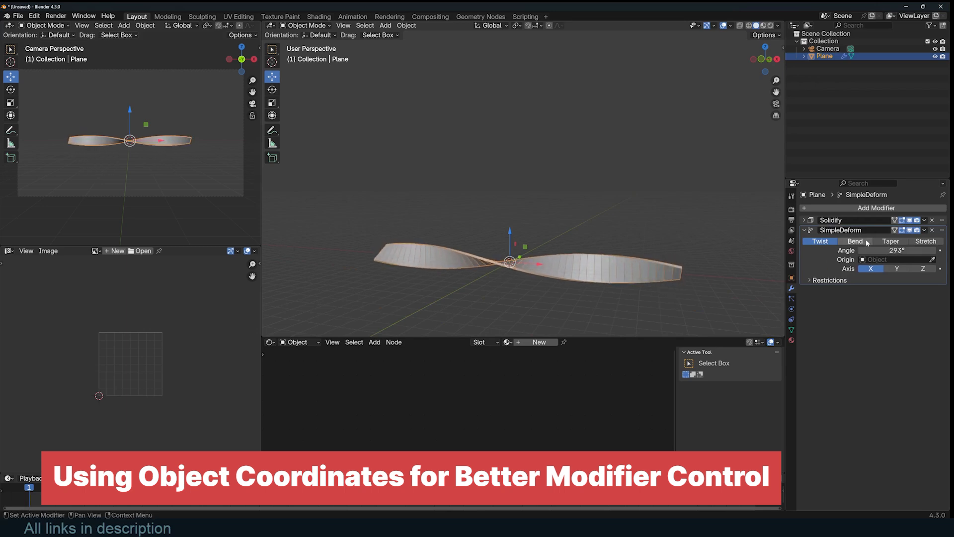
left_click(855, 240)
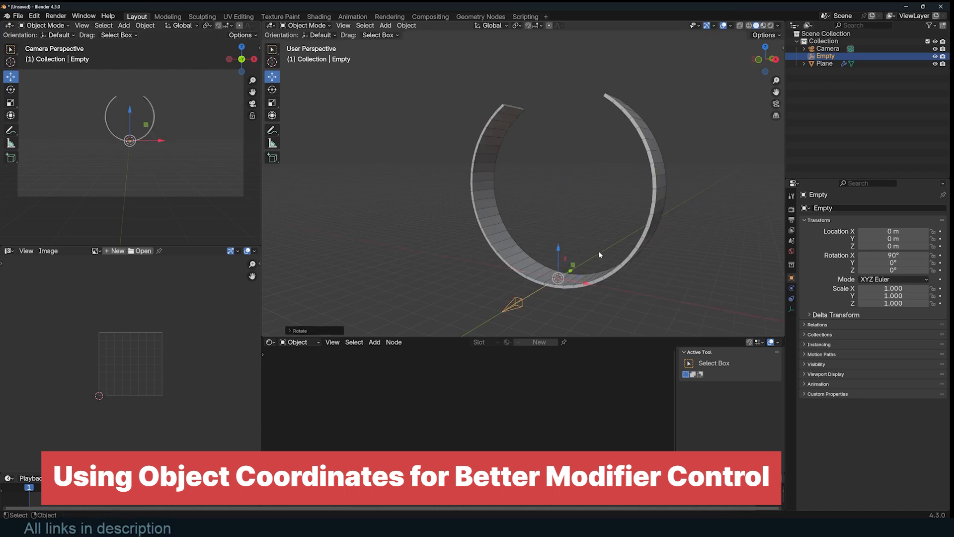
Rotate the Empty around Z to reshape the plane's bend and confirm.
key("r")
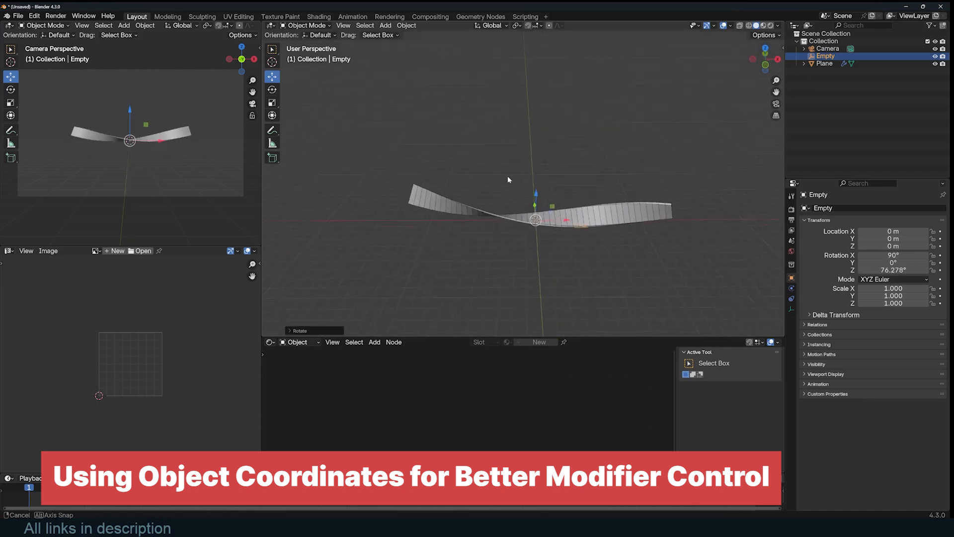
left_click(824, 63)
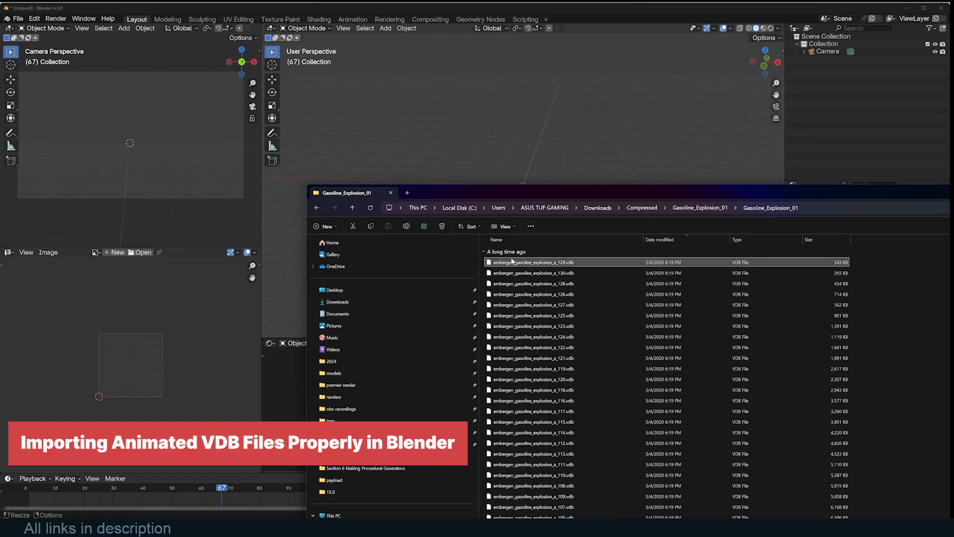
Open the imported volume's file path browser and pick a different explosion VDB frame.
scroll("down", 3)
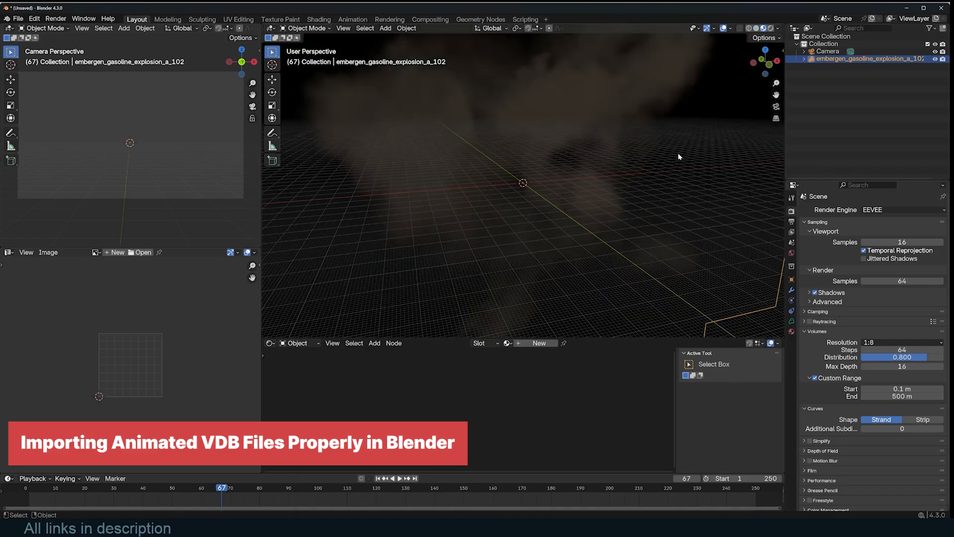
left_click(400, 478)
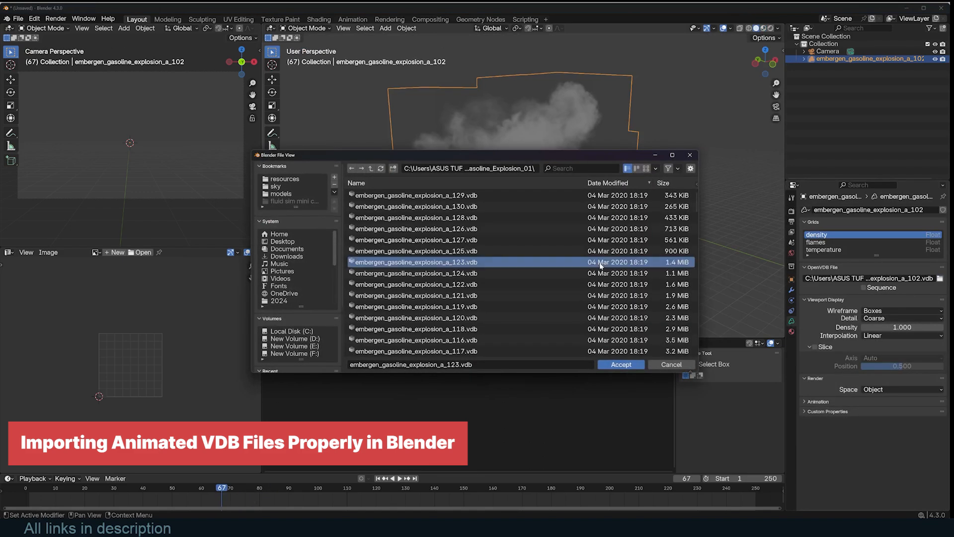
left_click(621, 364)
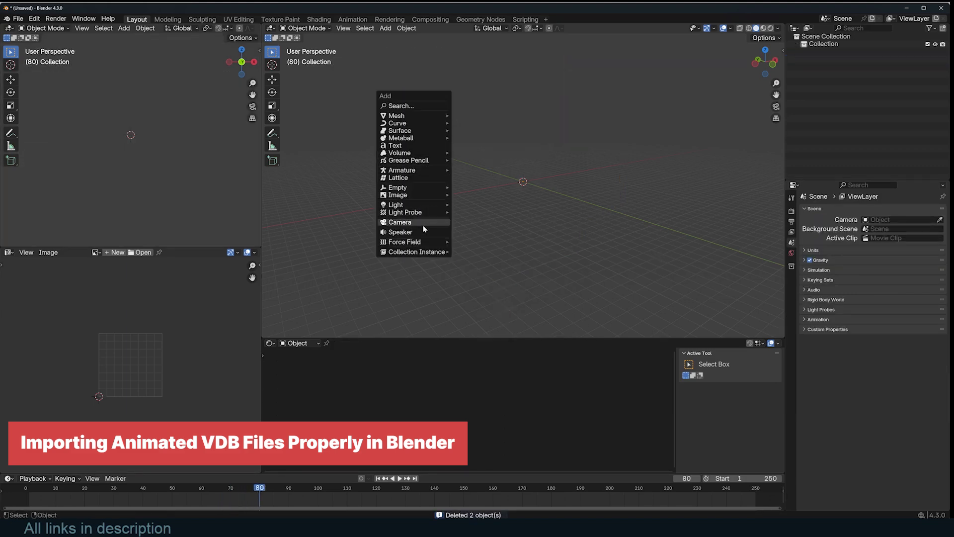
mouse_move(400, 153)
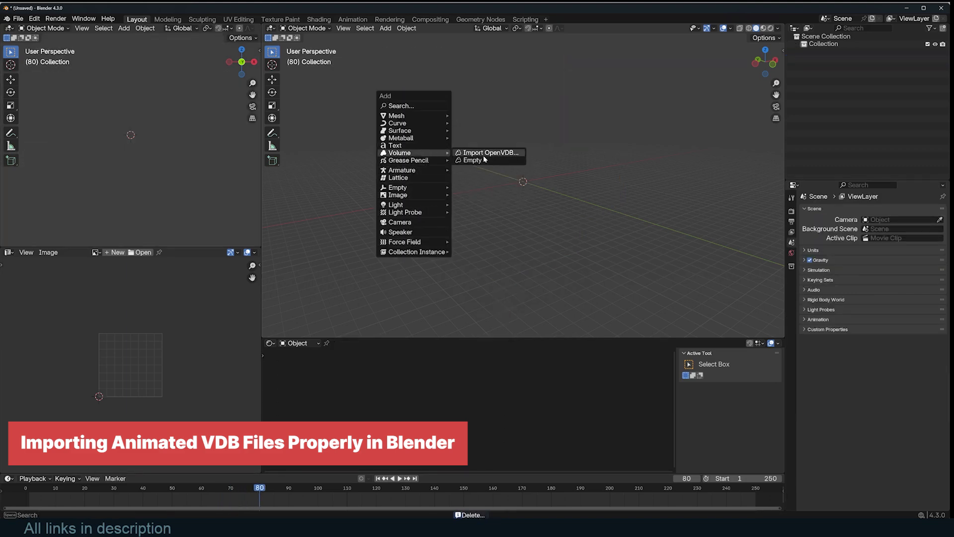
Re-import the explosion VDB files as a 131-frame OpenVDB volume sequence.
left_click(490, 153)
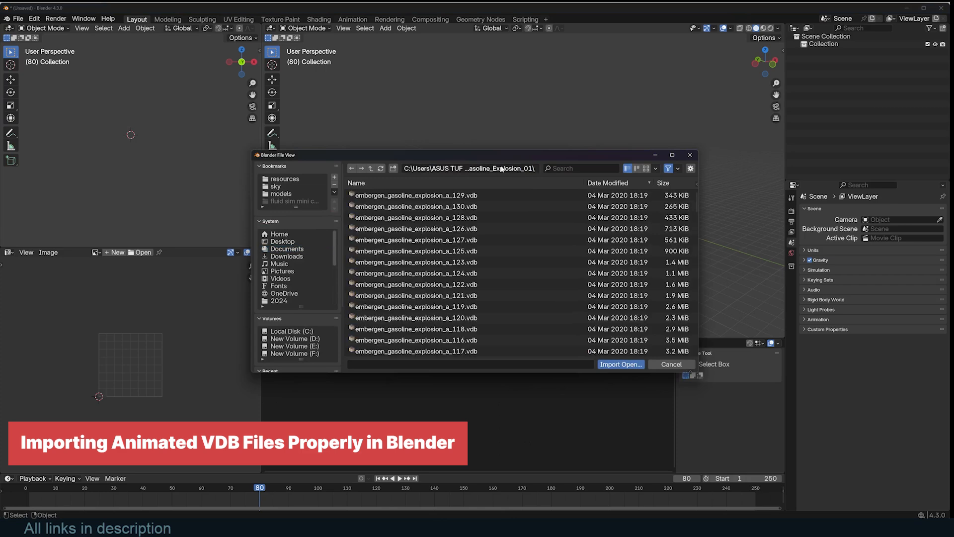
left_click(620, 364)
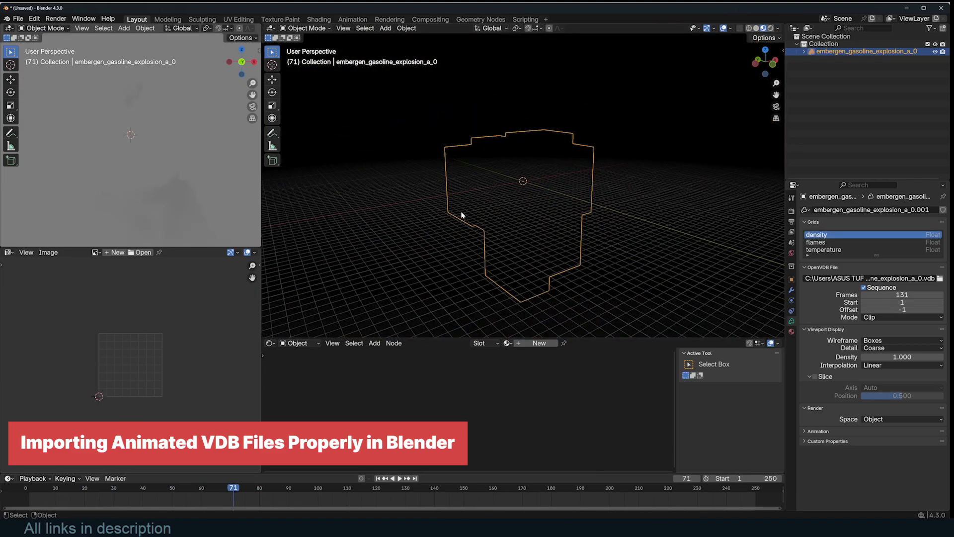
left_click(399, 479)
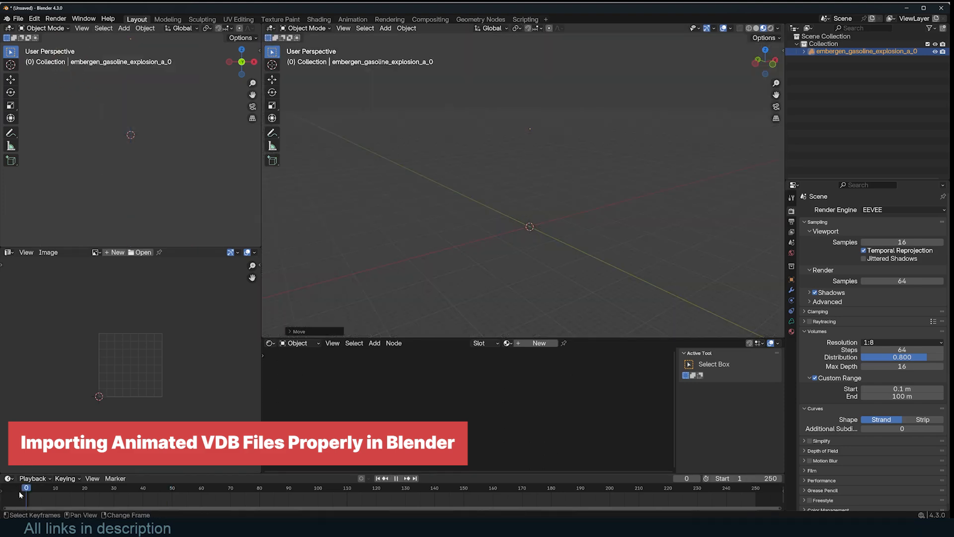
Return the timeline to frame 0 so the animation sits at its first frame.
left_click(174, 487)
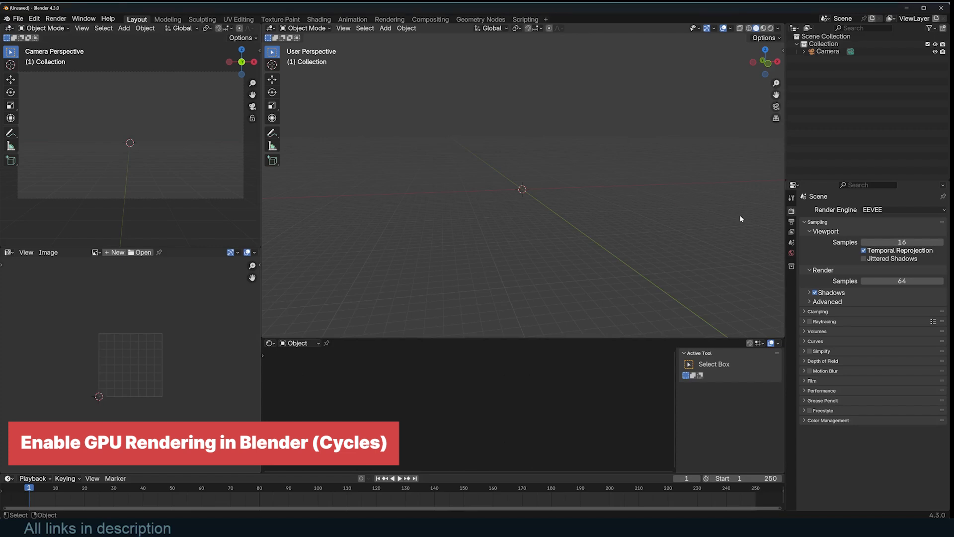
Switch the render engine to Cycles and choose GPU Compute as the render device.
left_click(903, 210)
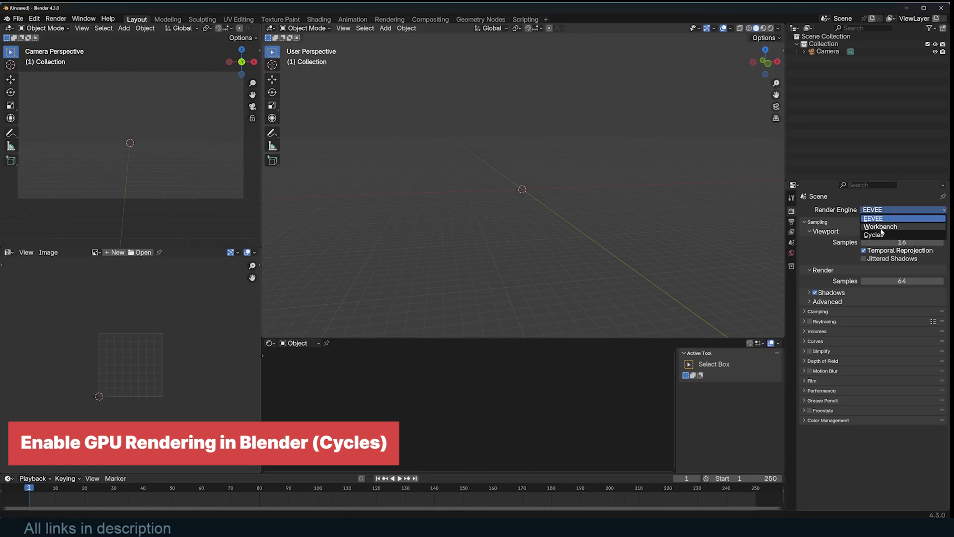
left_click(875, 234)
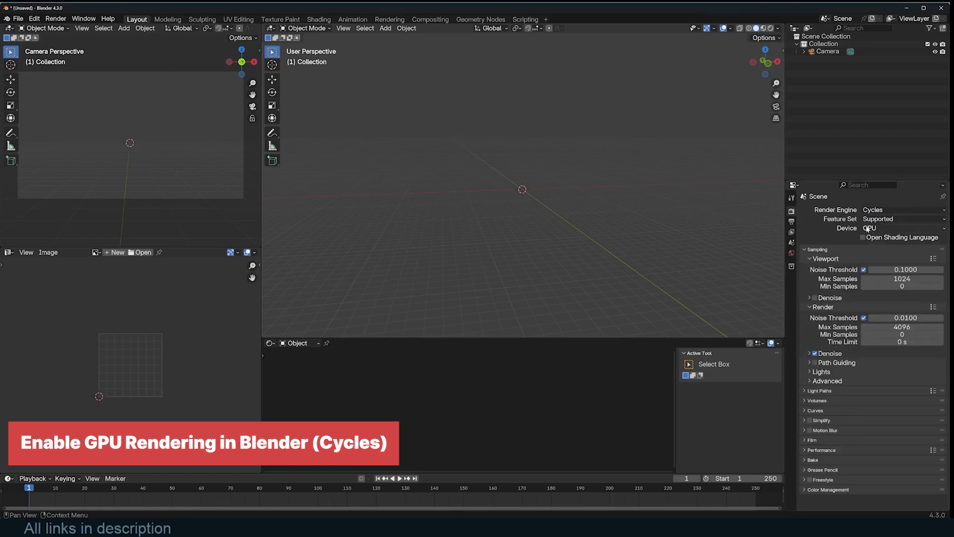
left_click(902, 228)
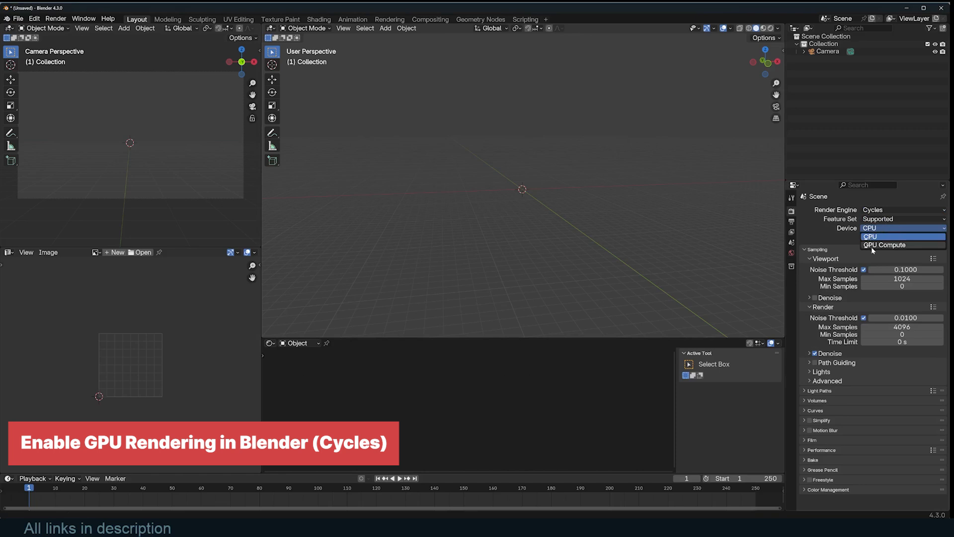
left_click(870, 236)
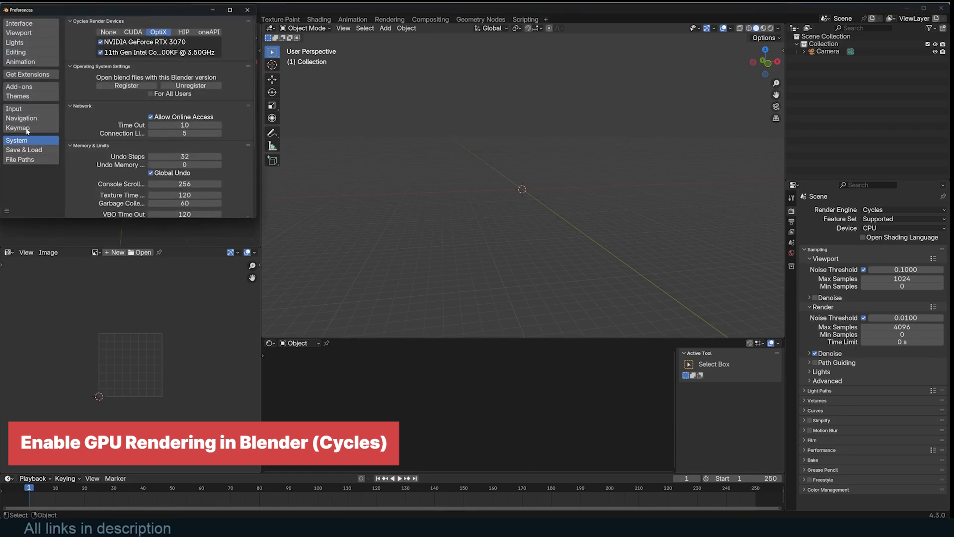
mouse_move(156, 10)
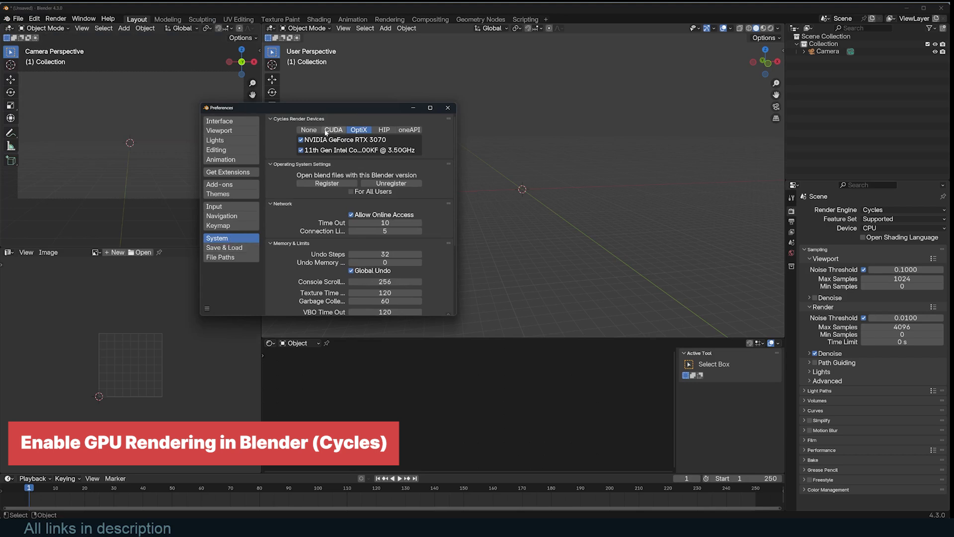
In Preferences > System, select CUDA as the Cycles render backend after testing the AMD option.
left_click(309, 129)
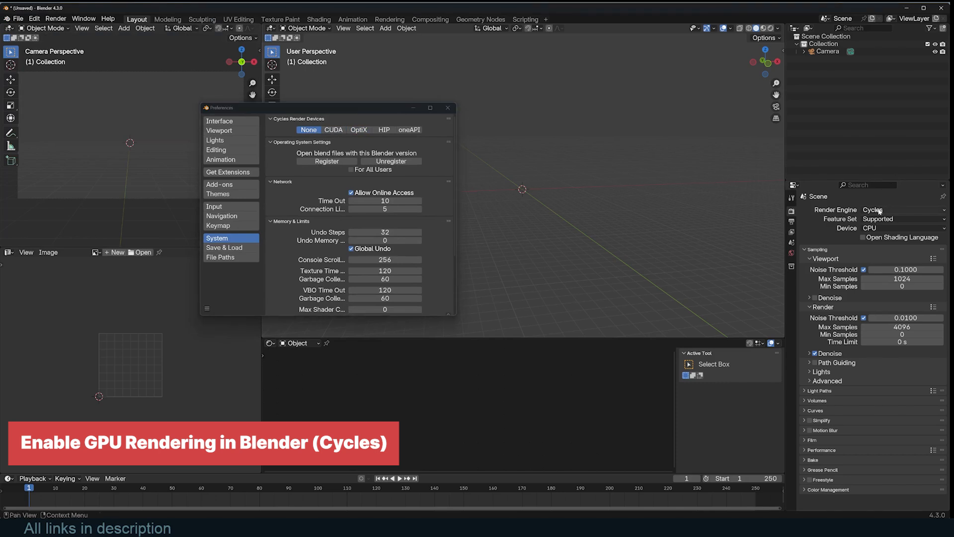
left_click(904, 228)
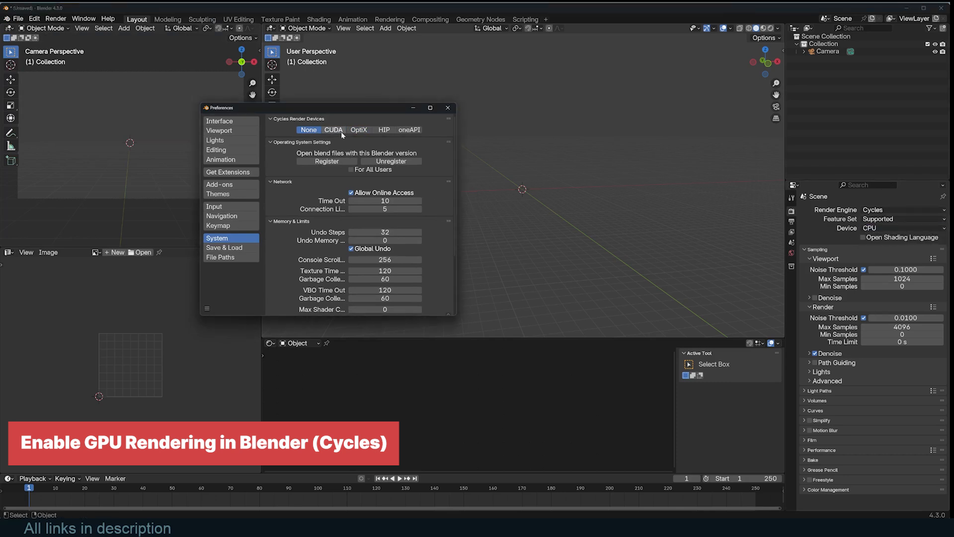
left_click(333, 129)
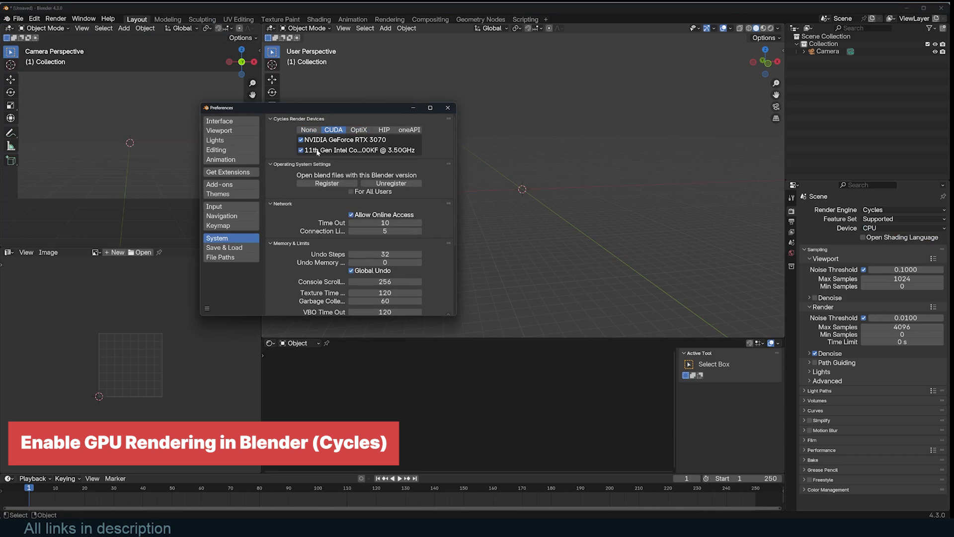
left_click(383, 129)
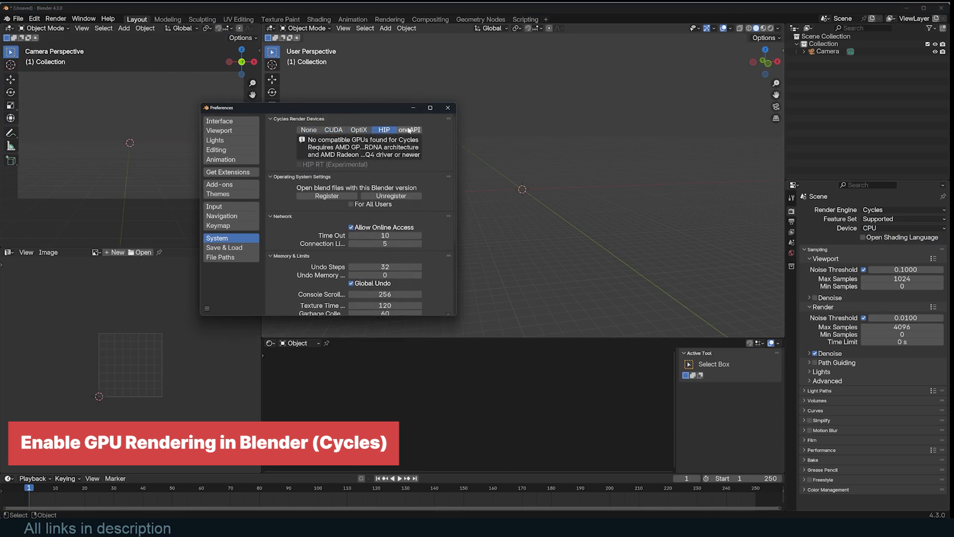
left_click(334, 130)
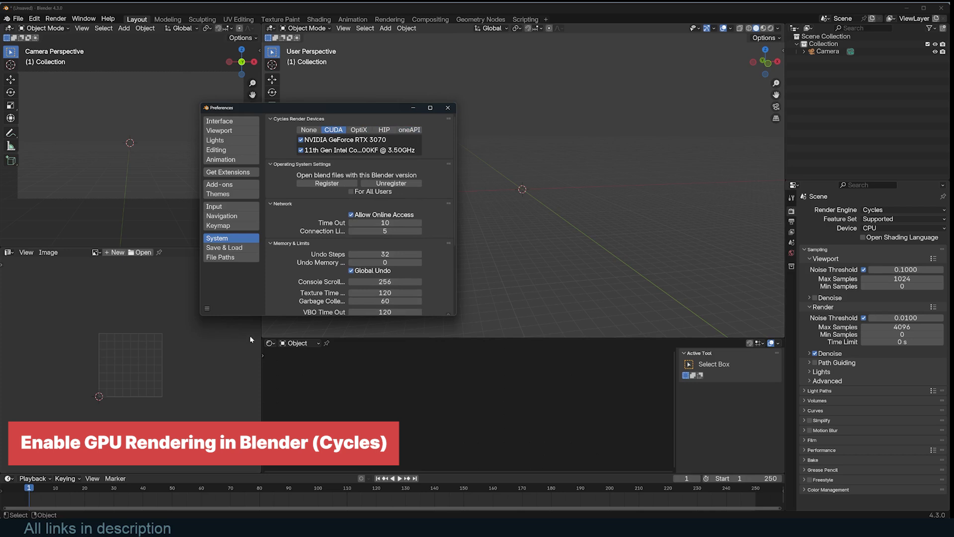
mouse_move(490, 48)
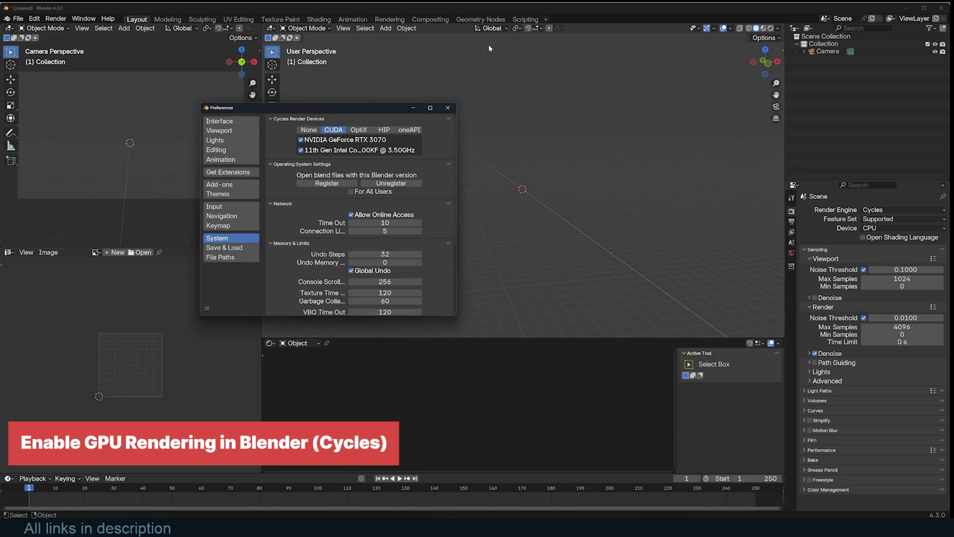
mouse_move(731, 286)
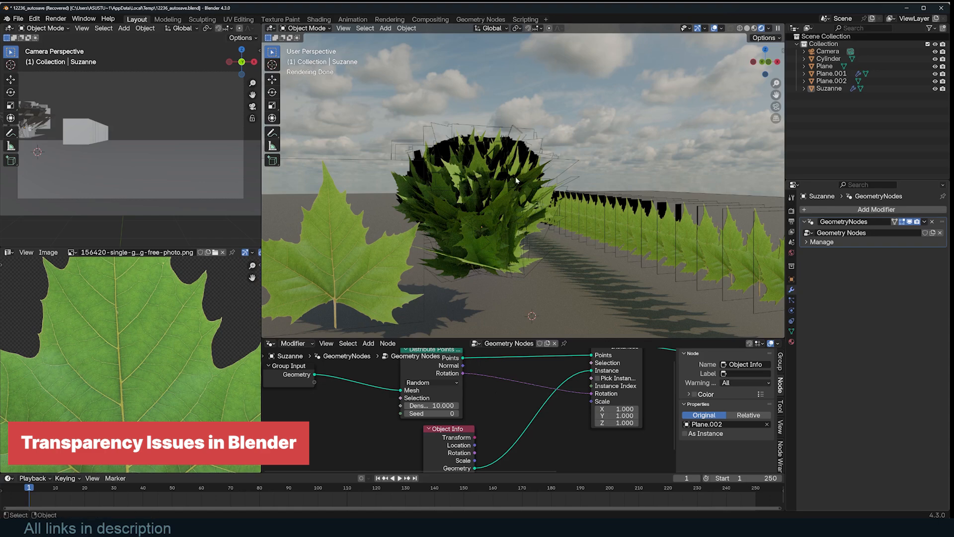
Select the leaf plane and enable Transparent Shadows in its material settings, toggling once to compare.
left_click(792, 209)
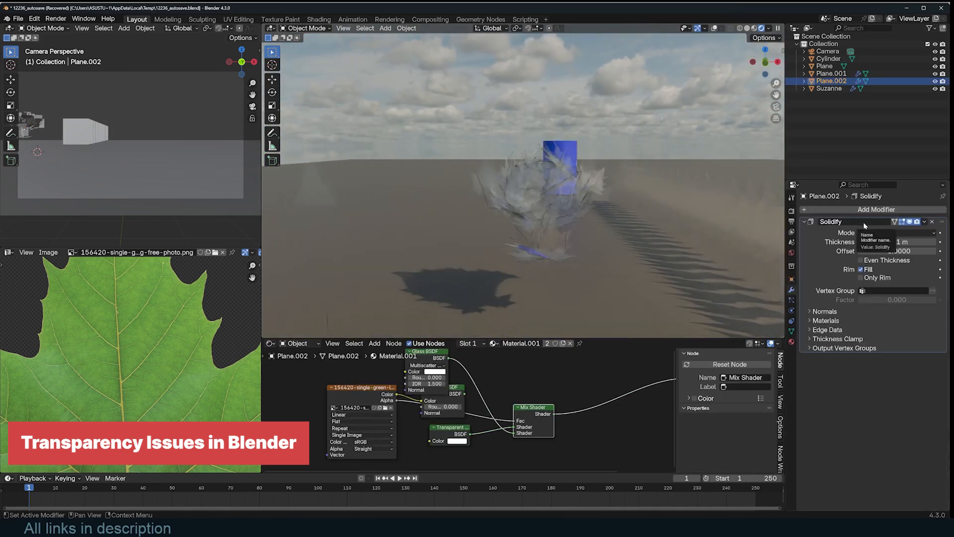
left_click(829, 88)
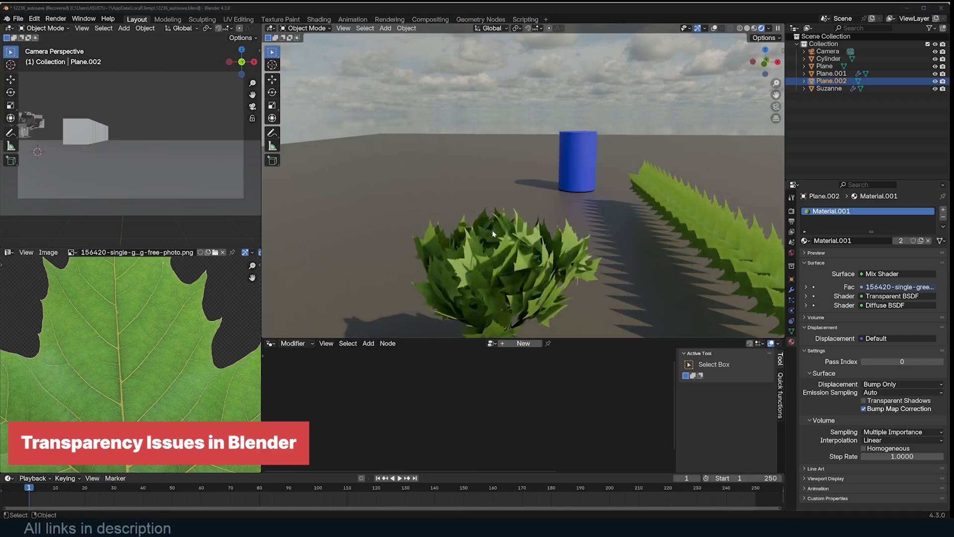
left_click(864, 401)
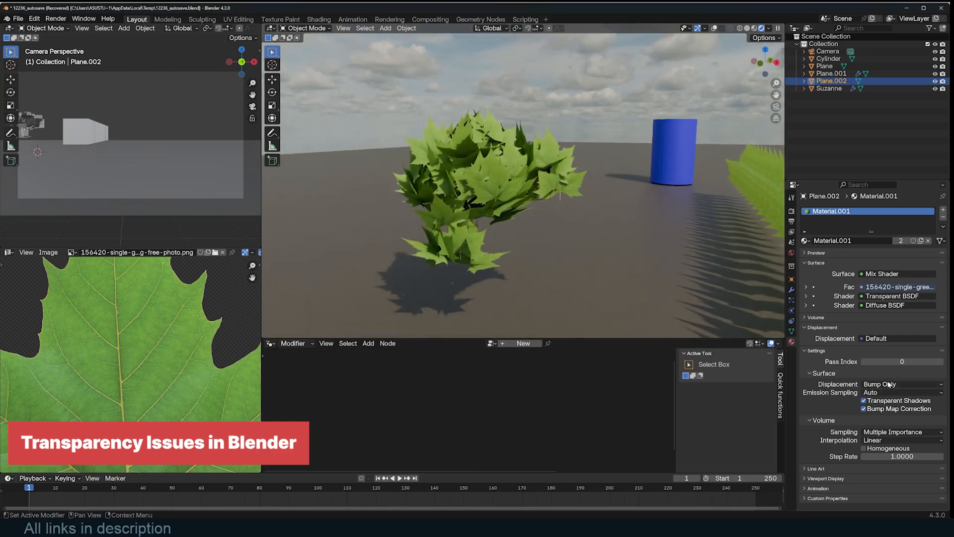
left_click(864, 401)
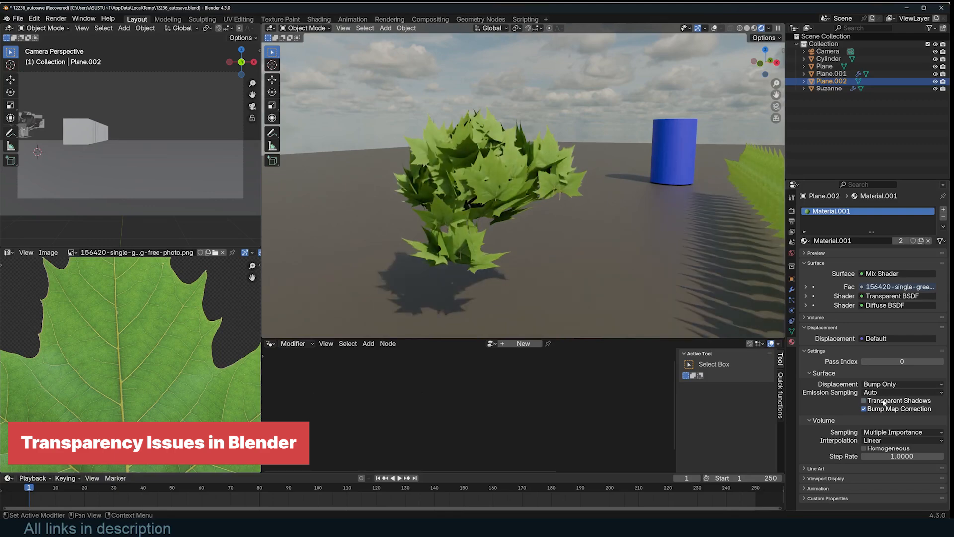
left_click(863, 400)
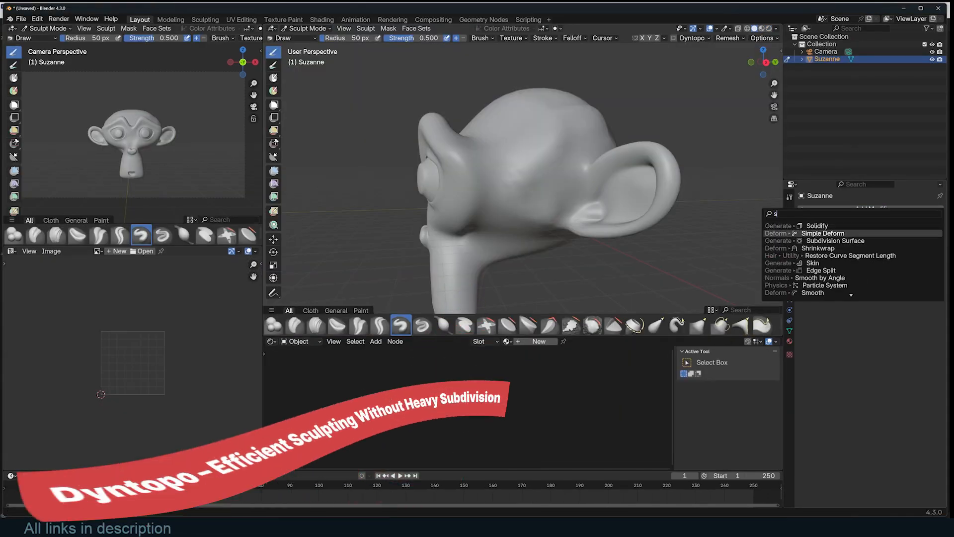
Enable Dyntopo in Suzanne's sculpt brush settings with a 6 px detail size.
left_click(837, 239)
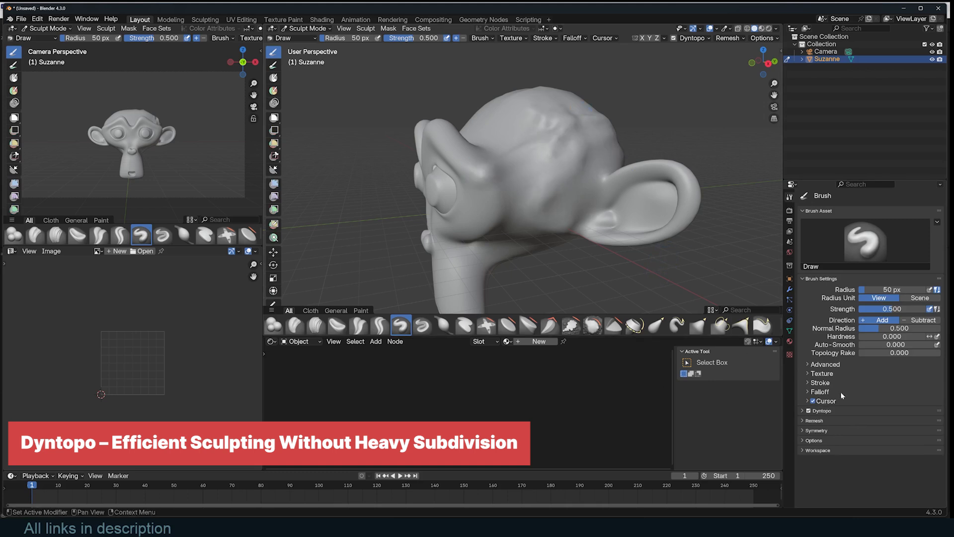
left_click(822, 410)
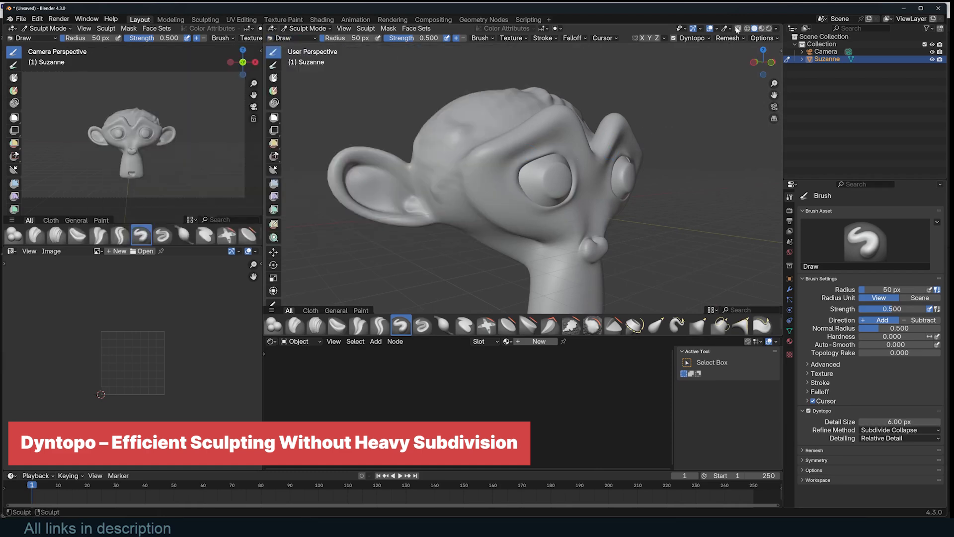
left_click(724, 29)
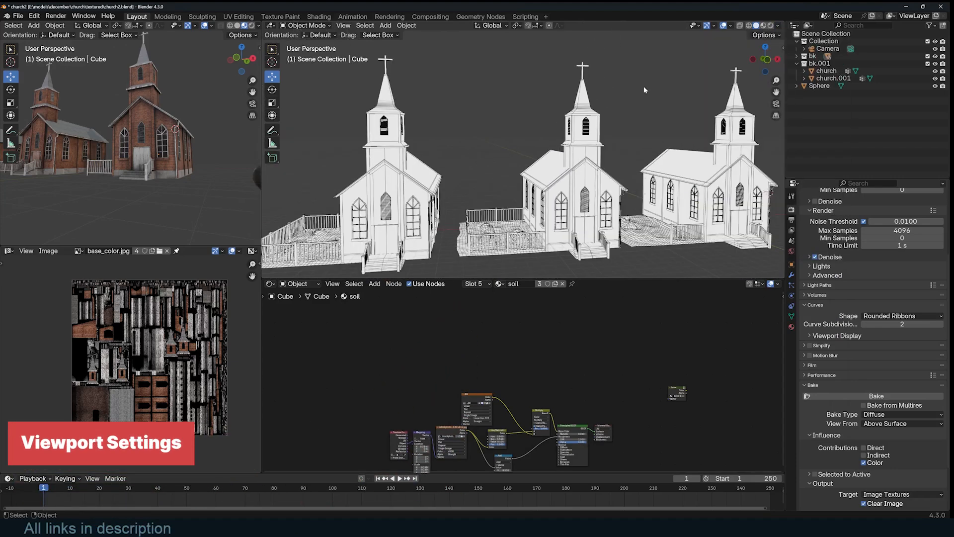
Show wireframe edges on all objects via Viewport Overlays, leaving face orientation off.
left_click(731, 25)
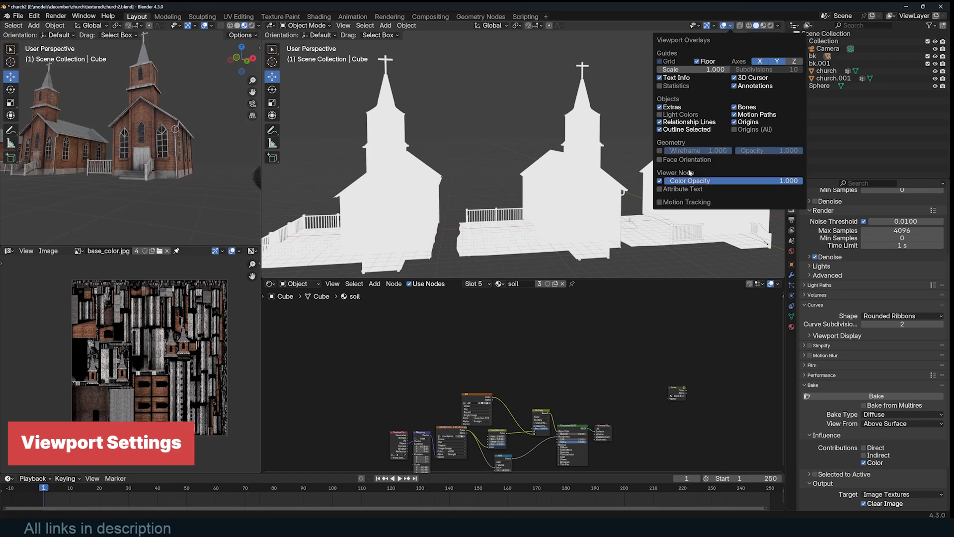
left_click(660, 150)
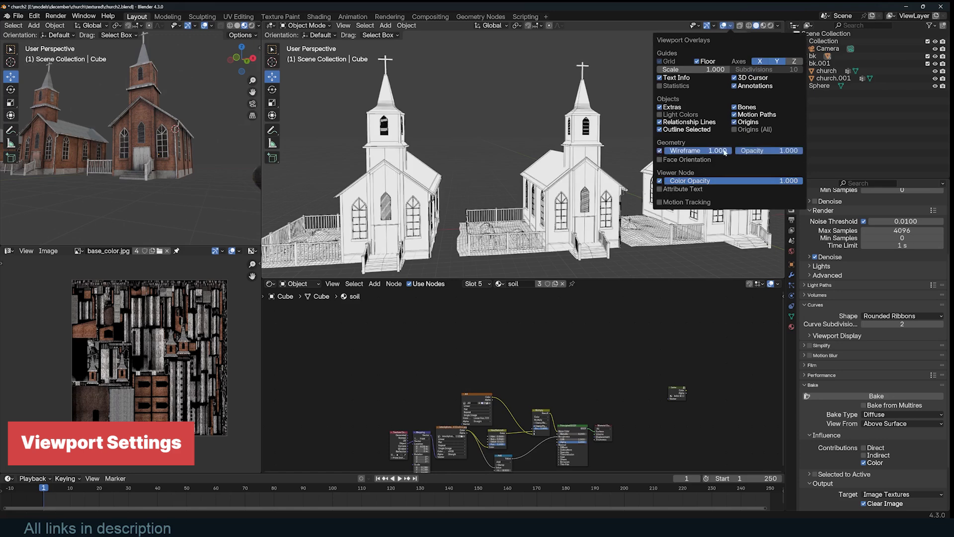
left_click_drag(785, 150, 761, 150)
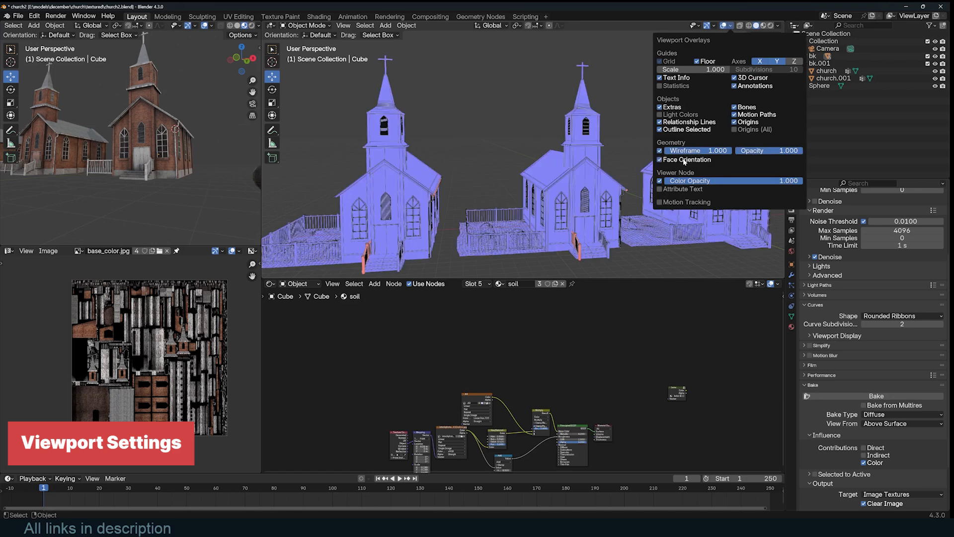
left_click(660, 159)
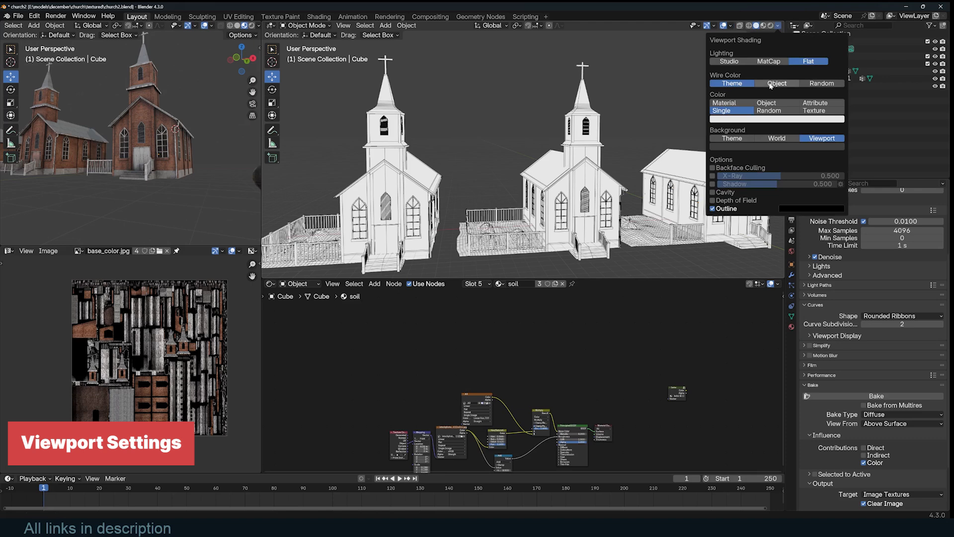
Set Random object colour, Object-tinted wire colour and a light custom viewport background colour.
left_click(776, 84)
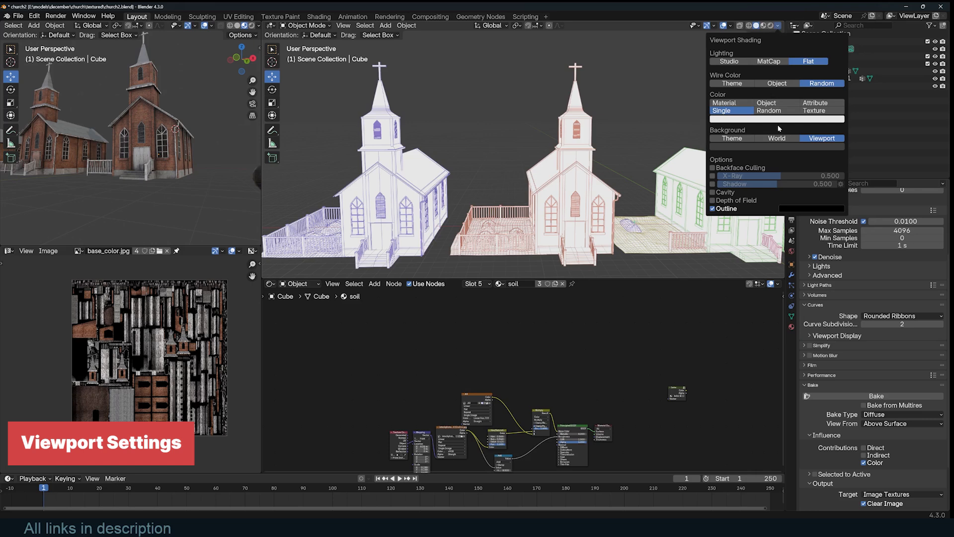
left_click(768, 110)
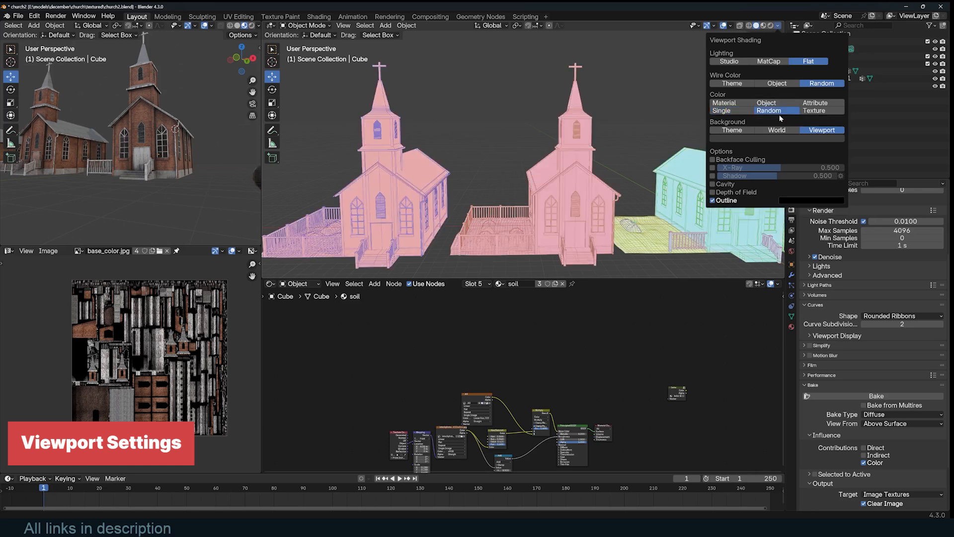
left_click(776, 84)
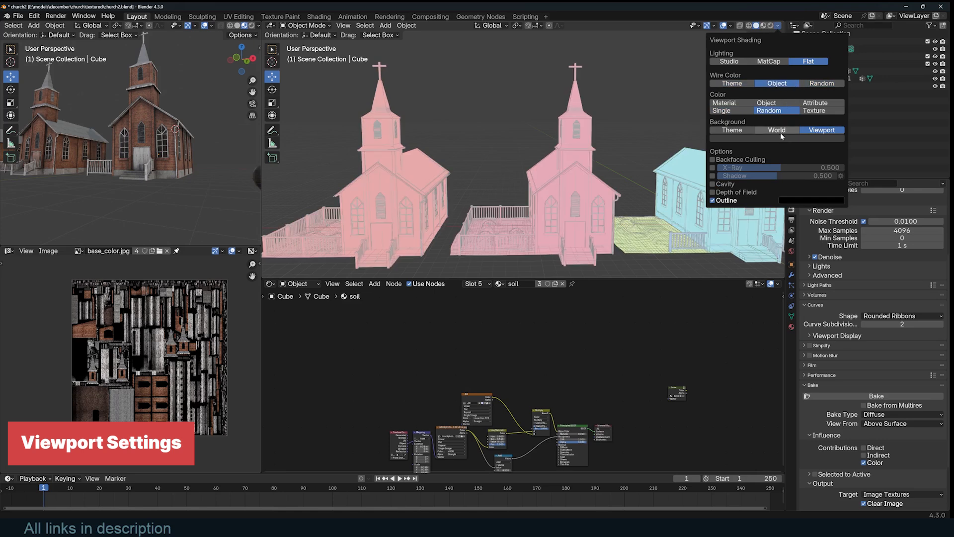
left_click(732, 129)
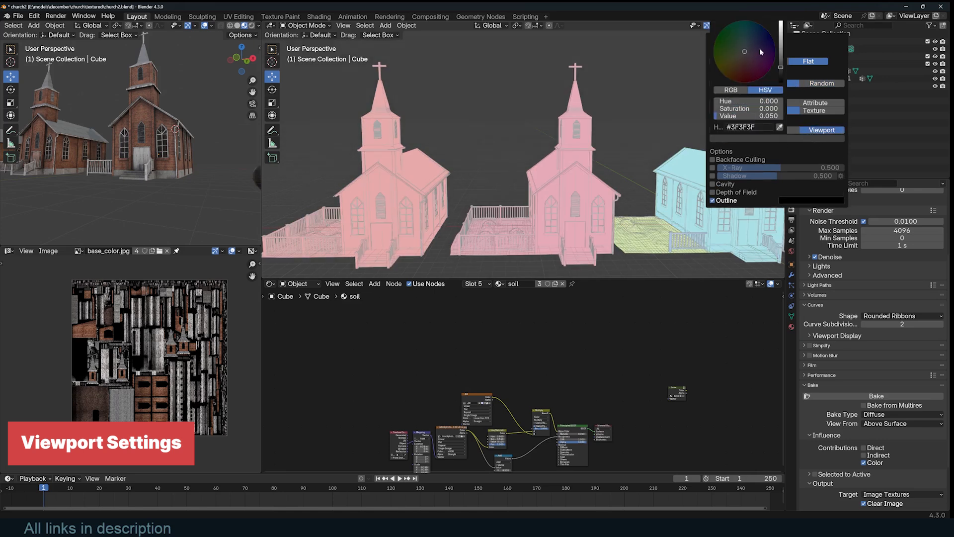
left_click(743, 36)
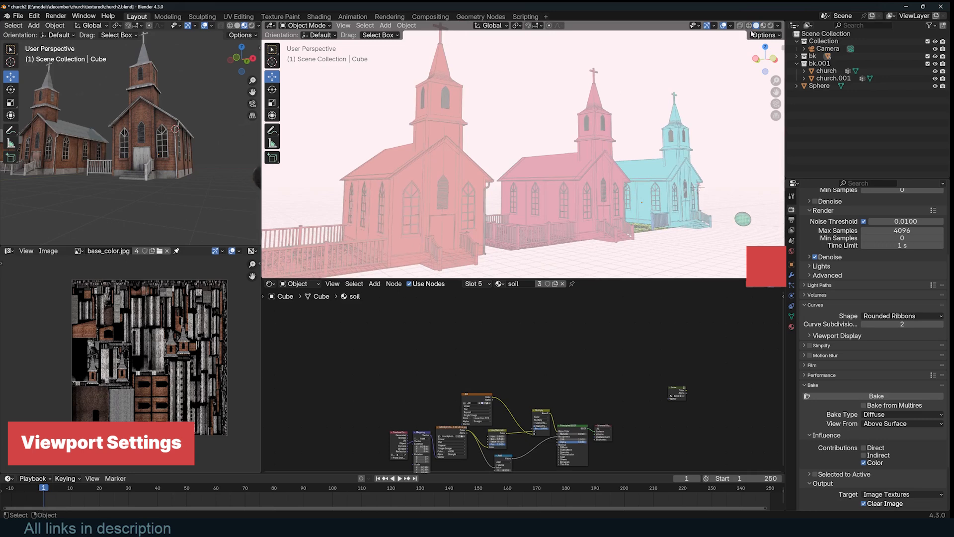
Toggle Backface Culling and X-Ray in Viewport Shading, leaving the churches opaque.
left_click(779, 25)
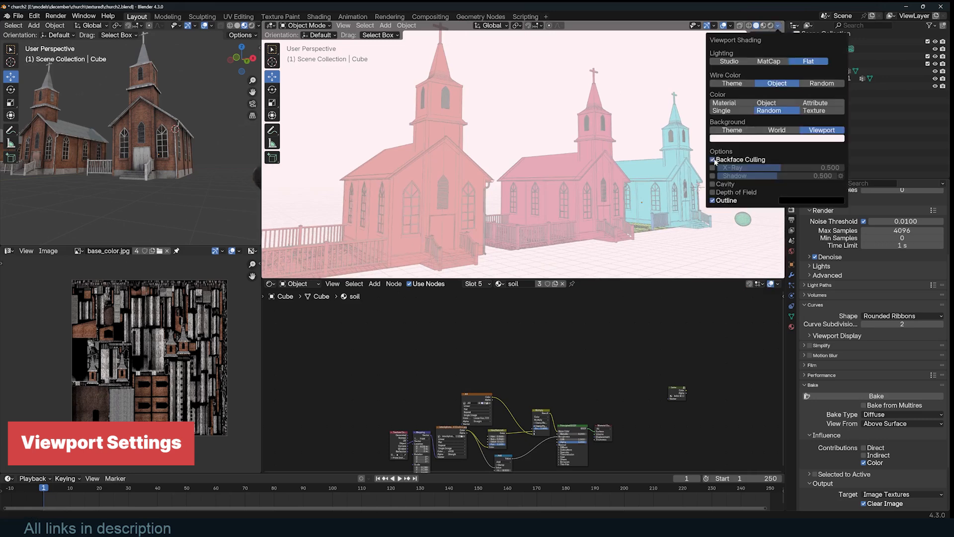
left_click(713, 167)
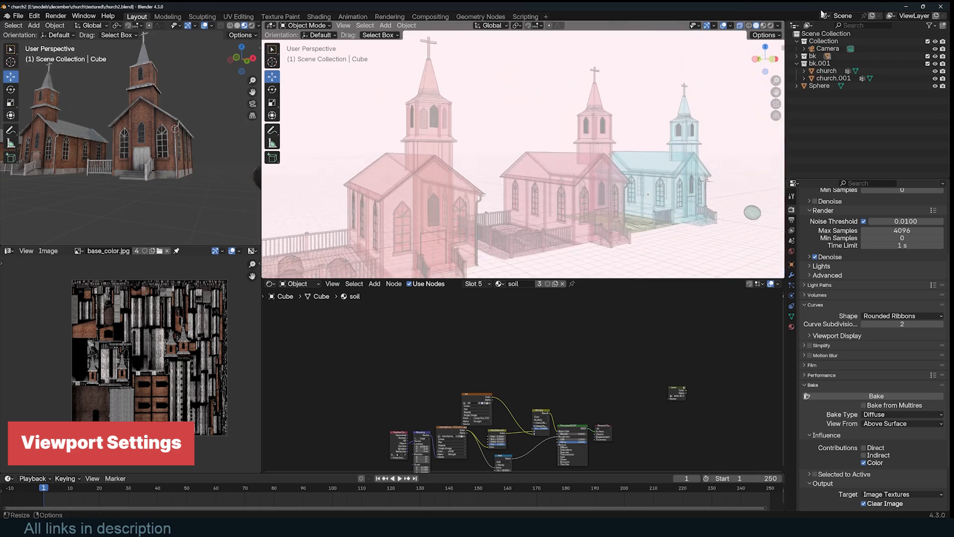
left_click(777, 26)
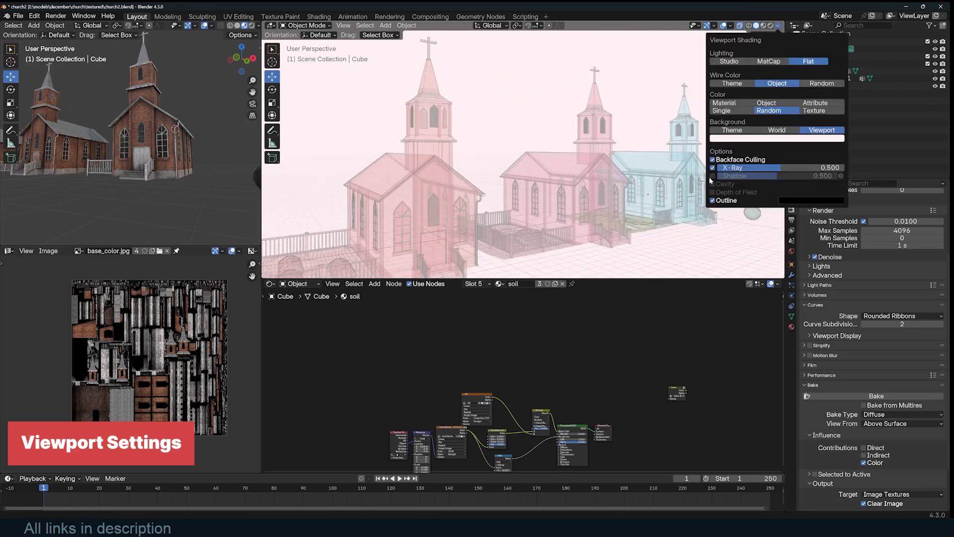
left_click(711, 167)
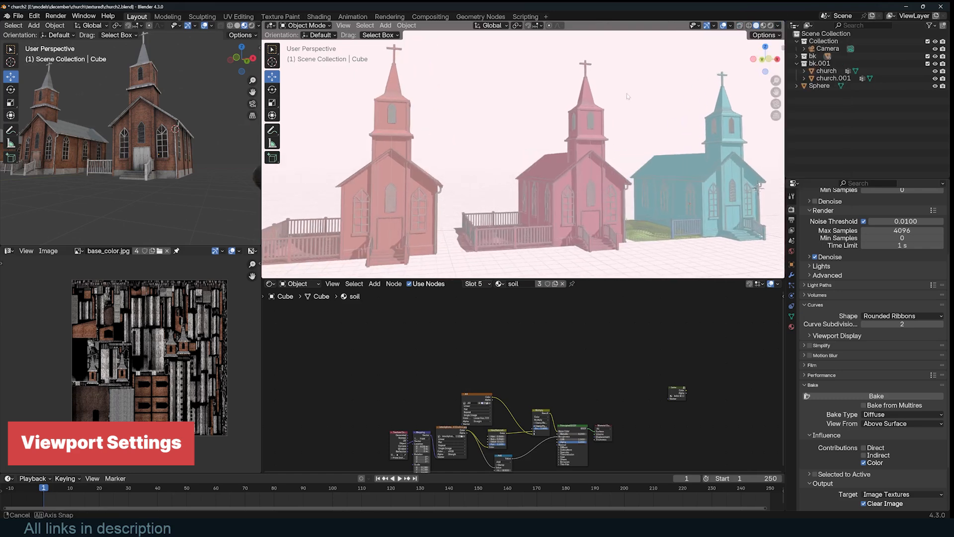
Enable Shadow and Cavity shading with ridge 1.352 and valley 1.220.
left_click(778, 26)
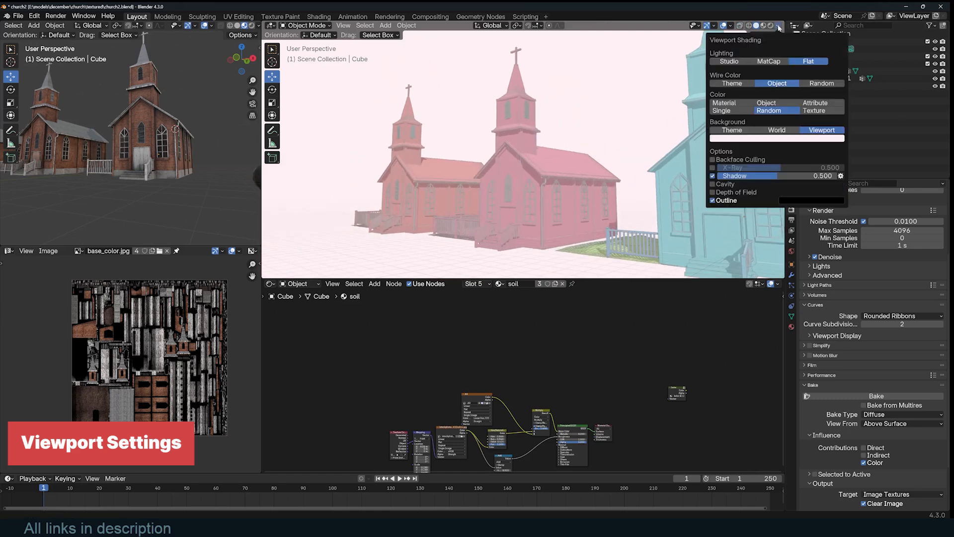
left_click(713, 185)
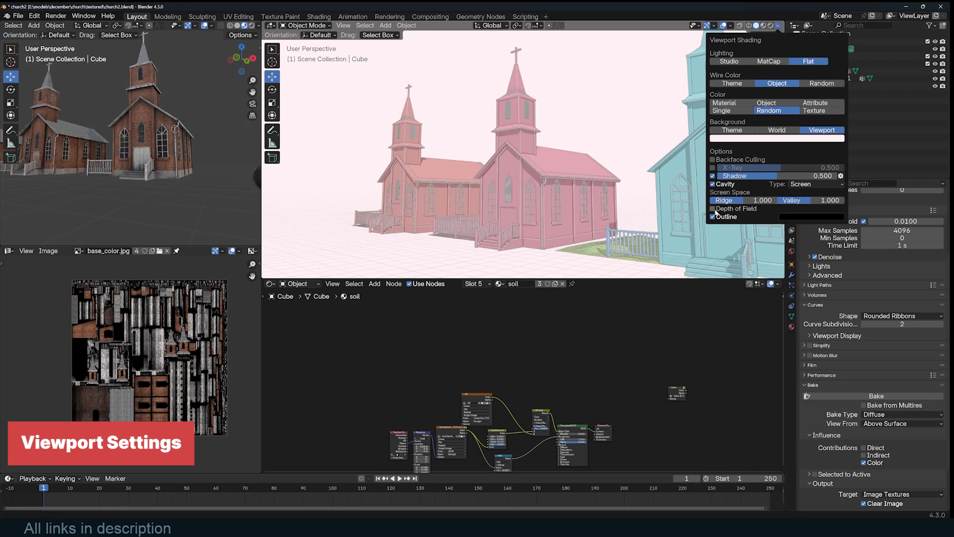
left_click_drag(790, 200, 829, 200)
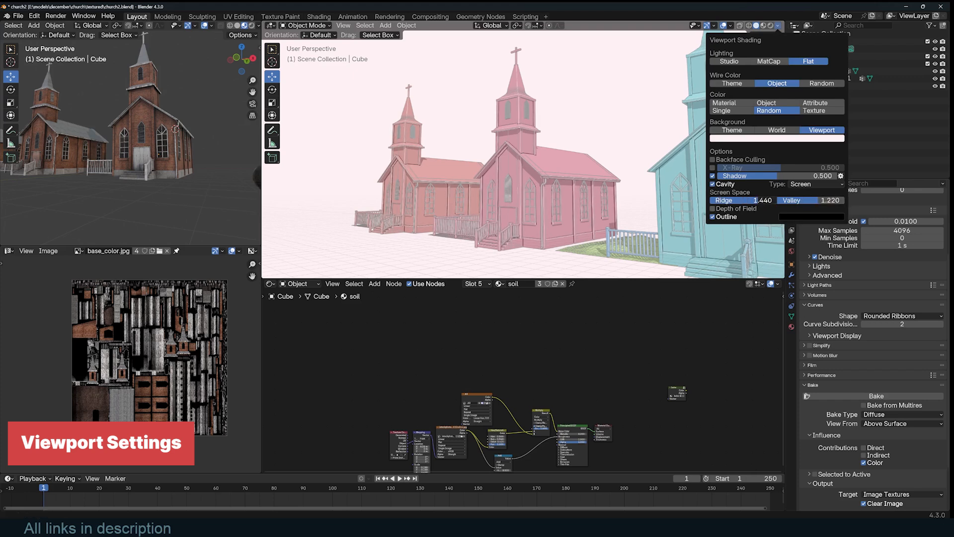
left_click(711, 208)
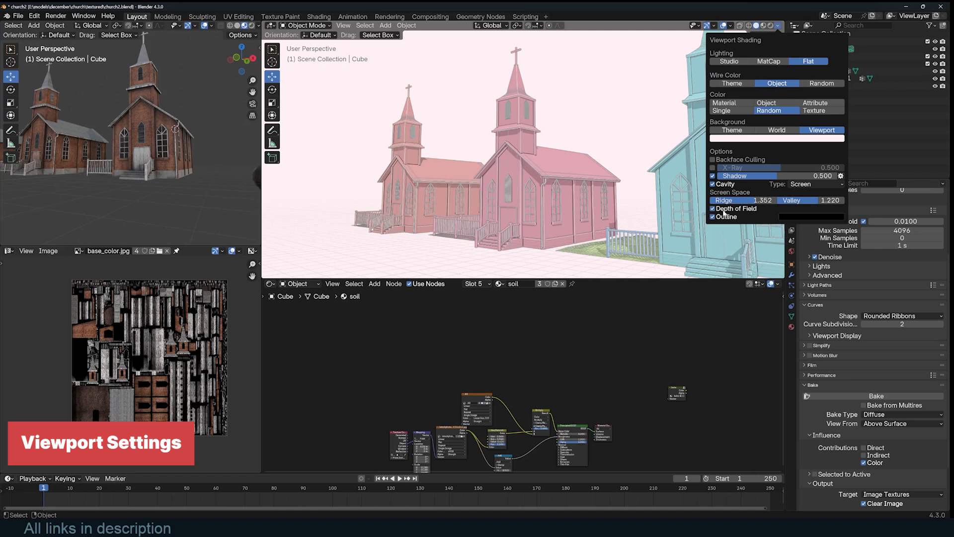
left_click(711, 208)
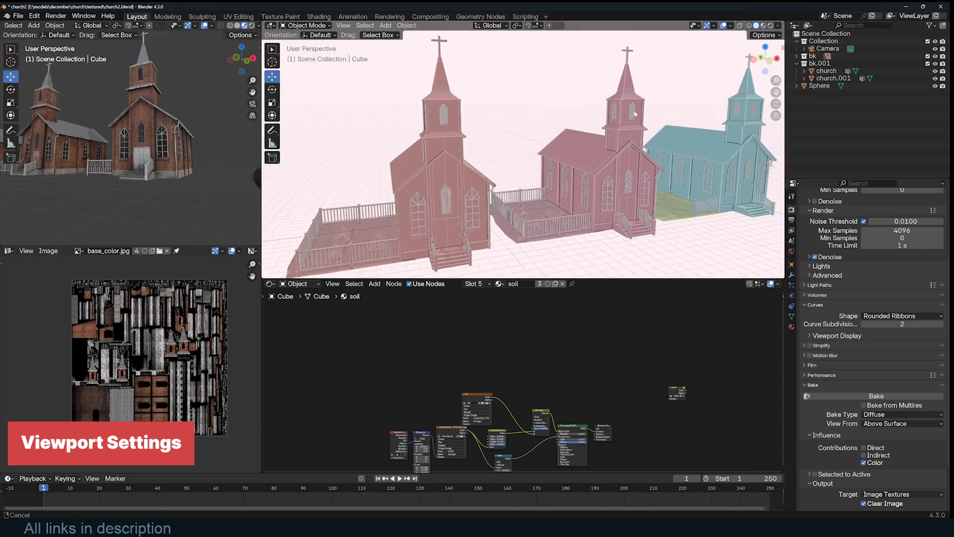
Preview Rendered shading, return to Solid, and cycle Color through Material, Random and Texture.
left_click(758, 25)
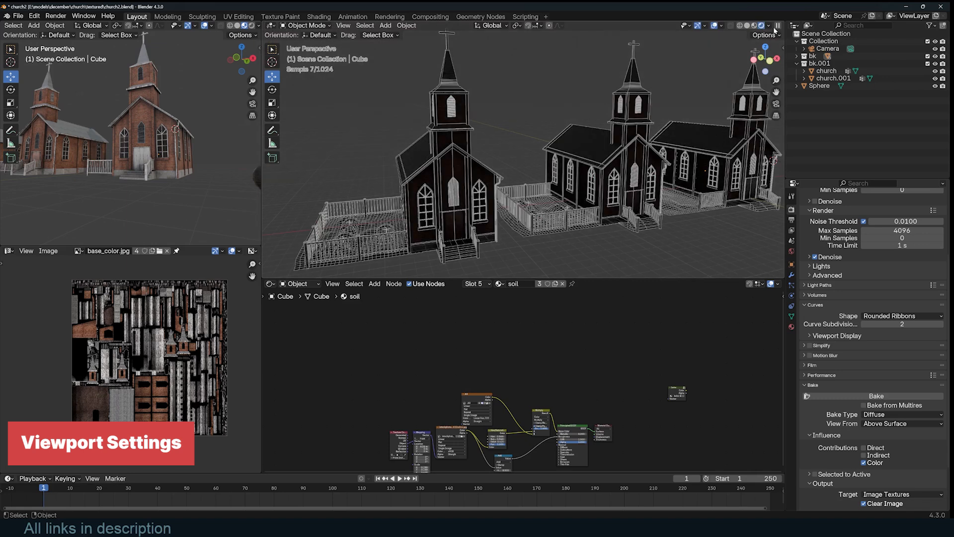
left_click(781, 26)
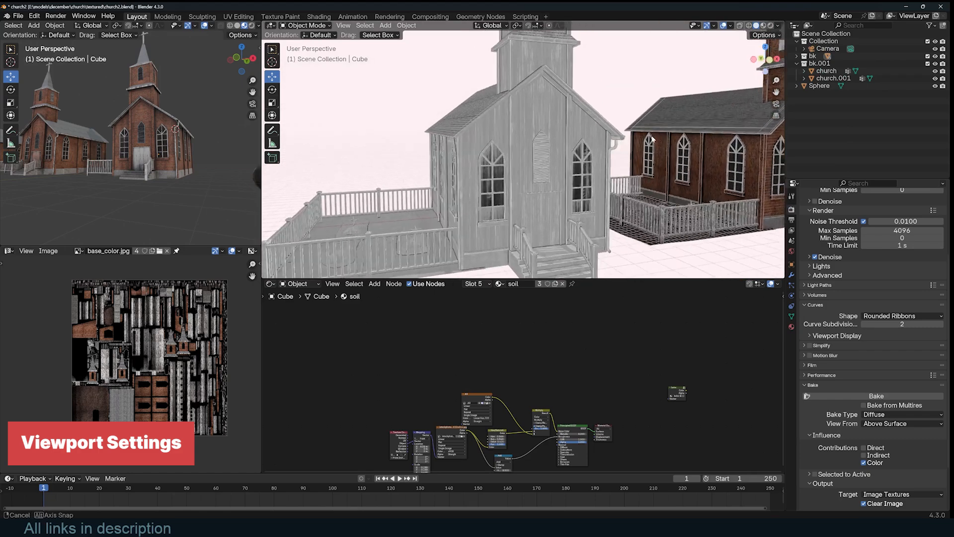
left_click(782, 25)
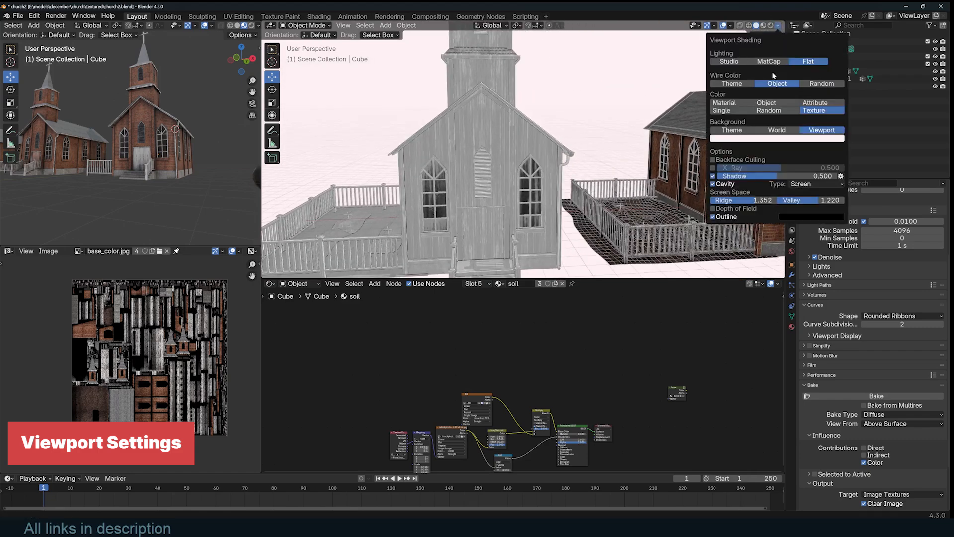
left_click(729, 61)
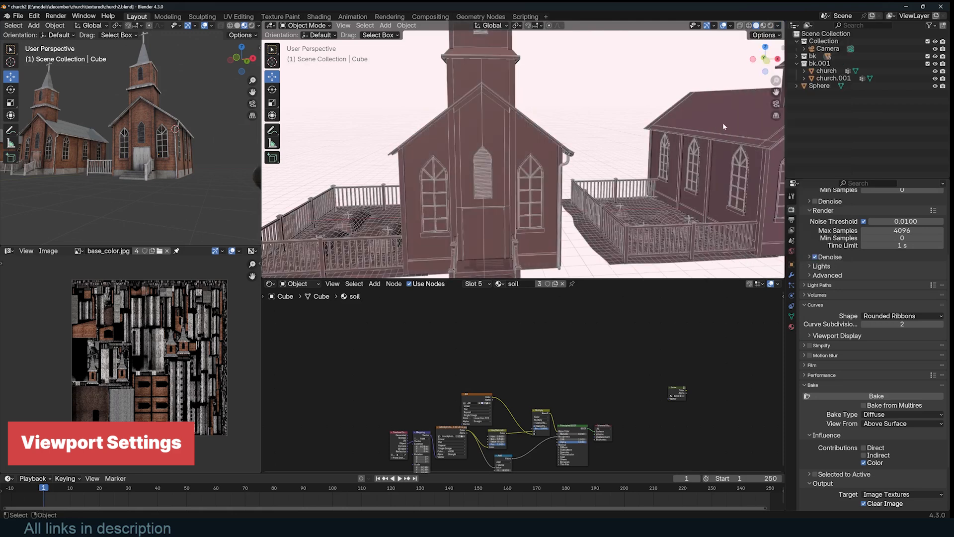
left_click(782, 24)
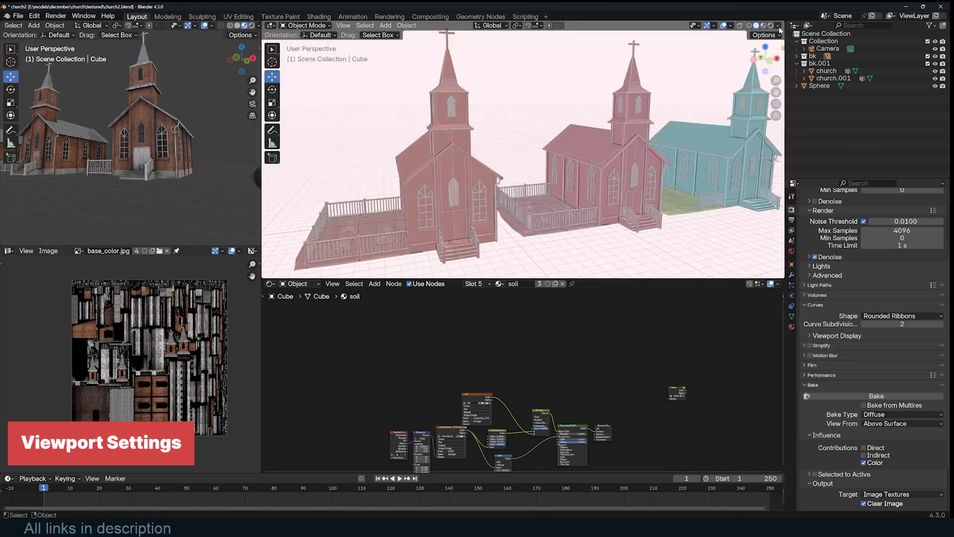
left_click(779, 26)
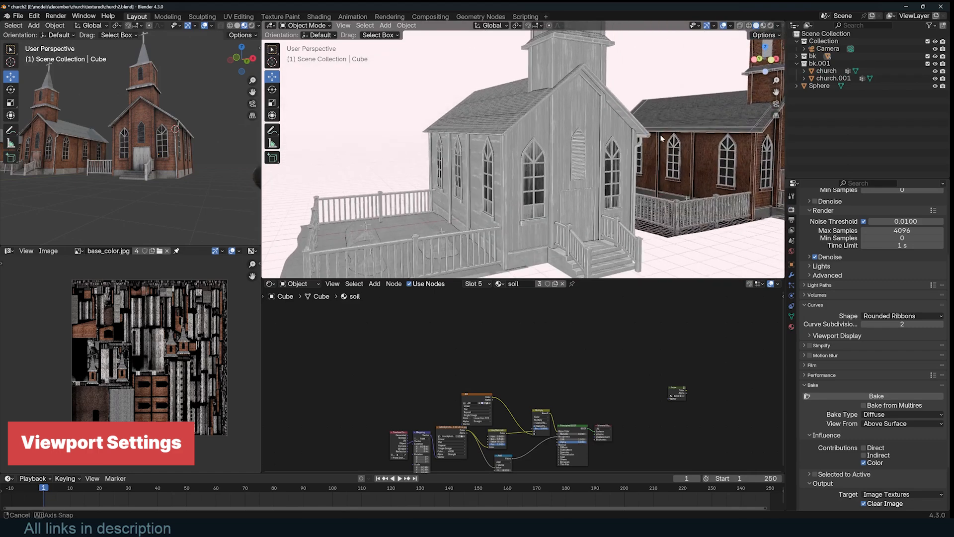
Show the churches in a uniform material colour under Studio lighting.
left_click(778, 26)
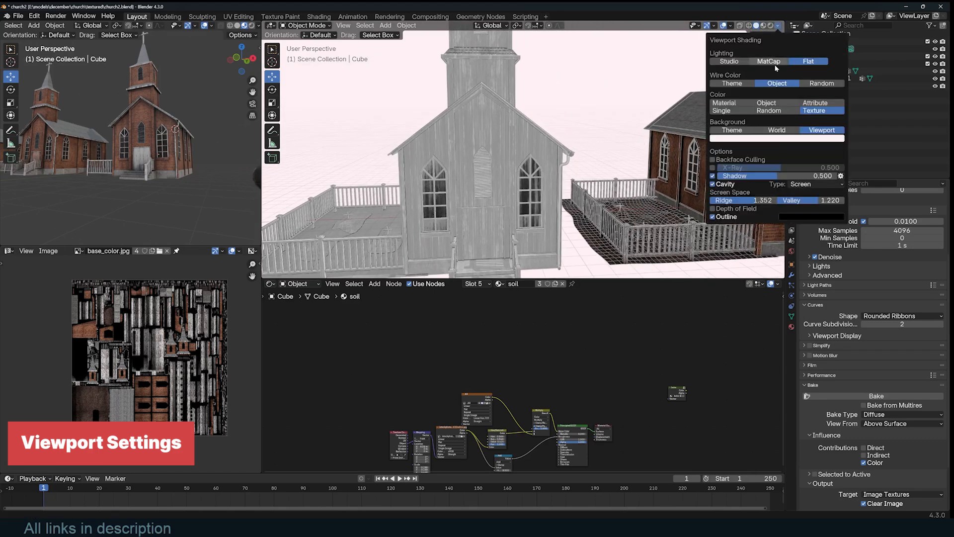
left_click(729, 60)
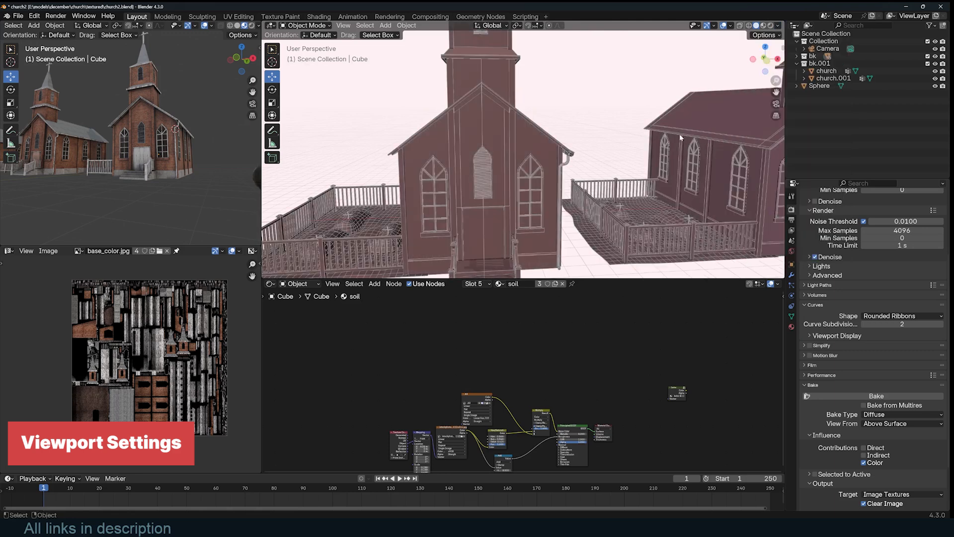
left_click(777, 28)
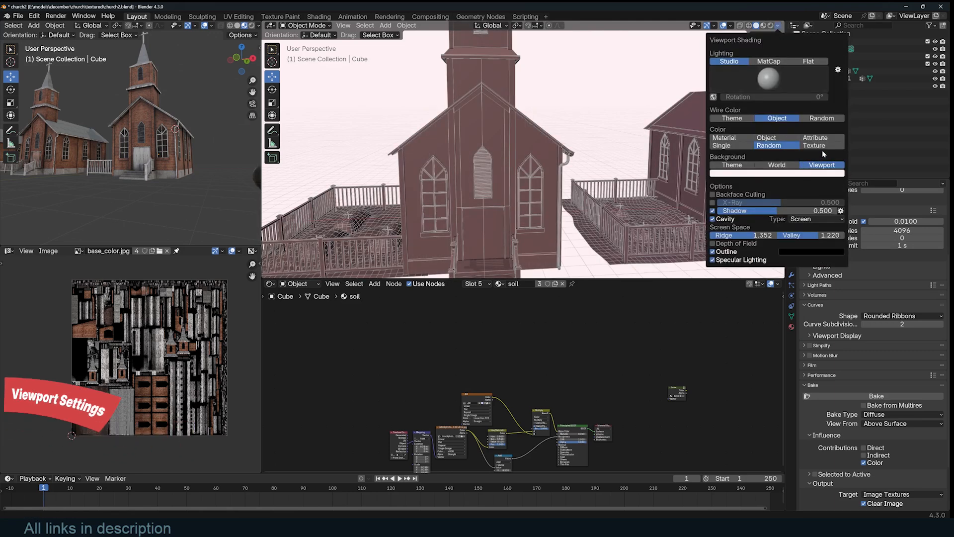